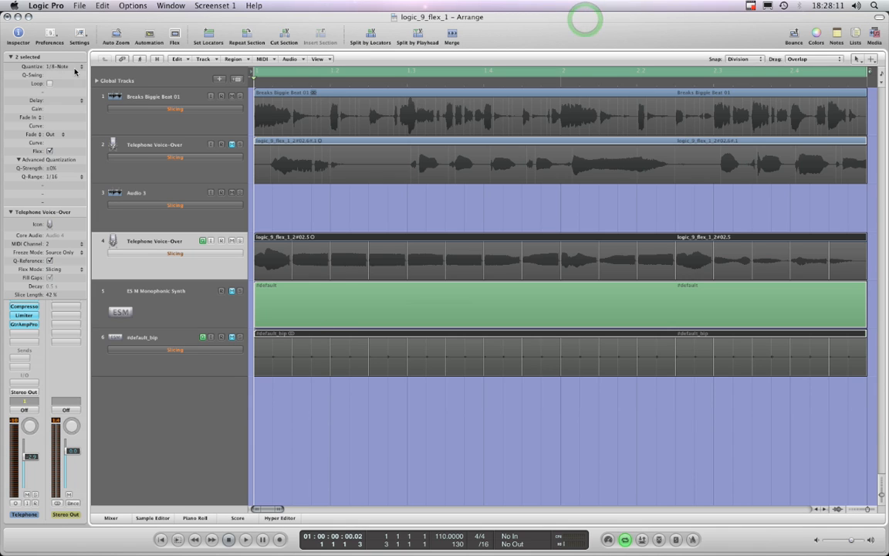
# Step: Set Quantize to 1/16-Note, then select the #default_bip and Telephone Voice-Over tracks
pyautogui.click(60, 66)
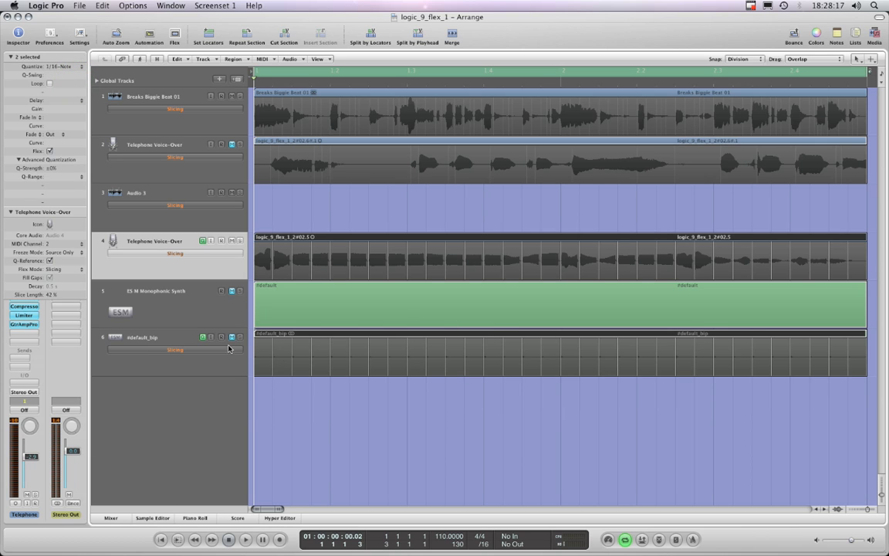
pyautogui.click(147, 340)
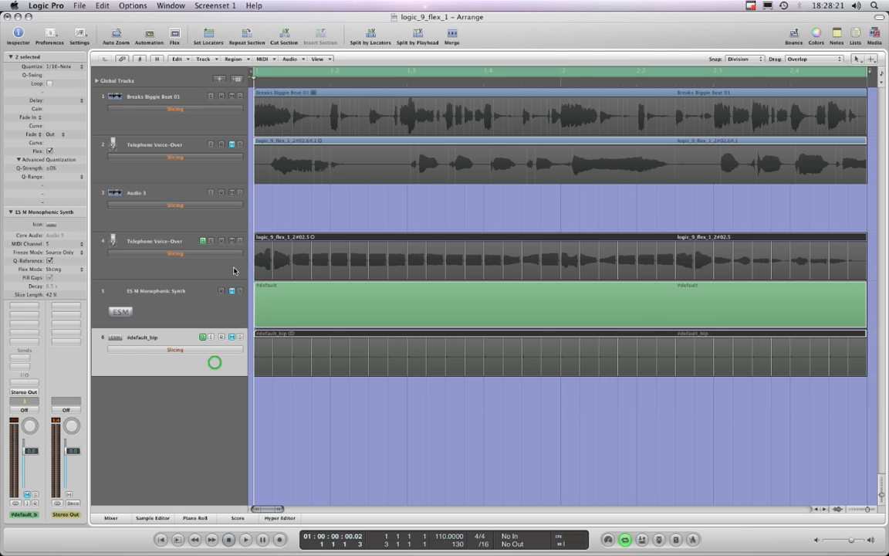
pyautogui.click(154, 241)
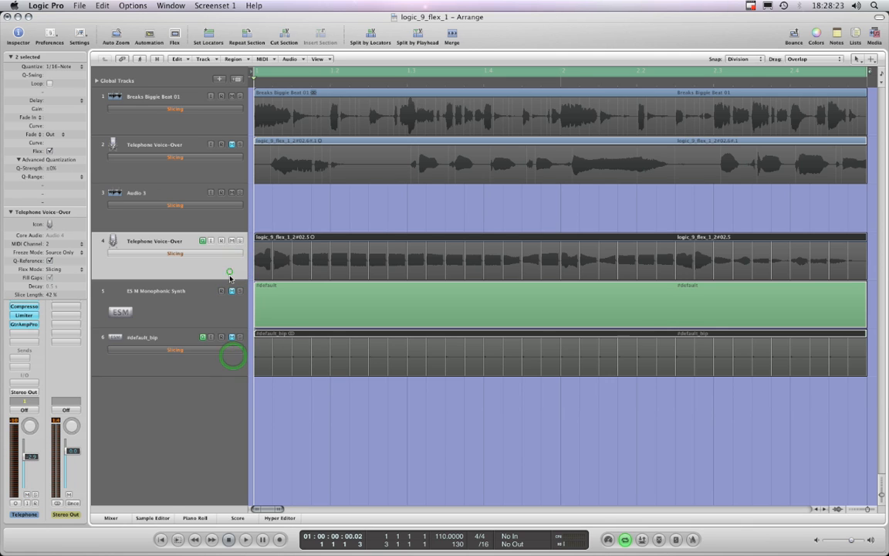
pyautogui.click(154, 338)
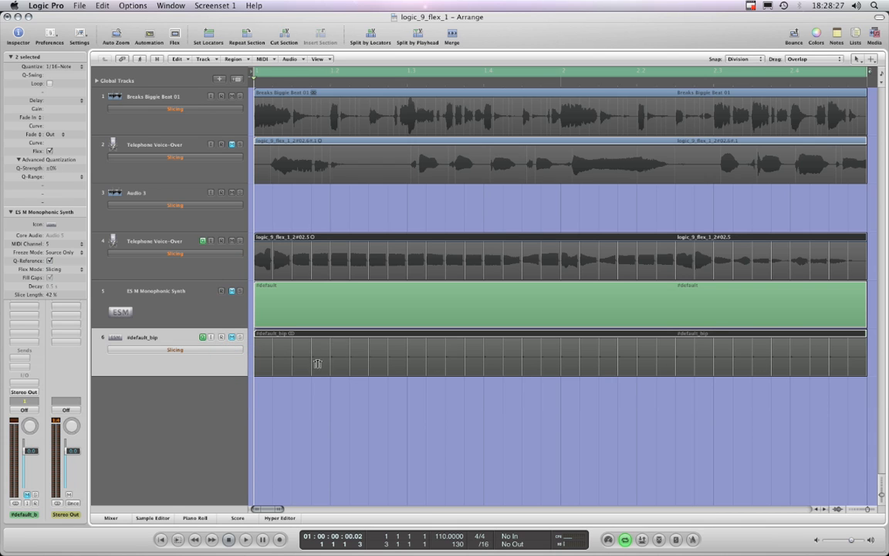
pyautogui.moveTo(384, 263)
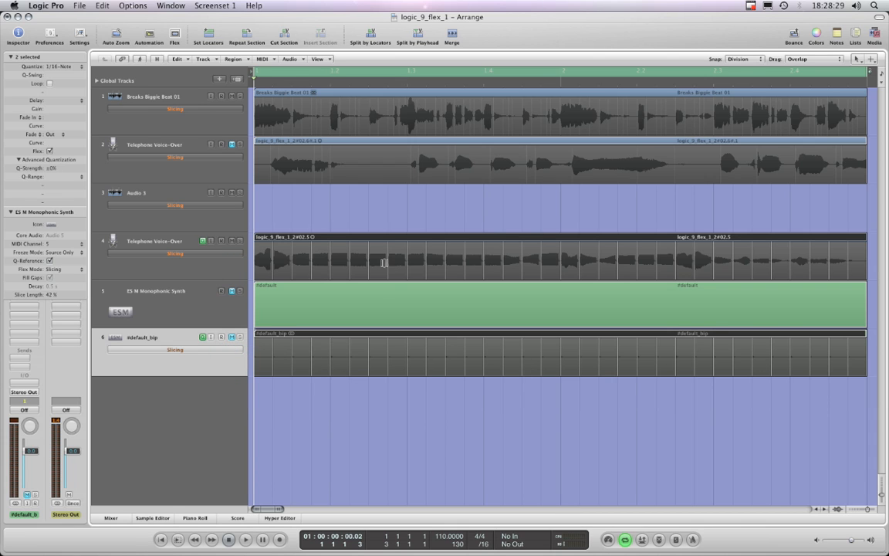
pyautogui.click(155, 247)
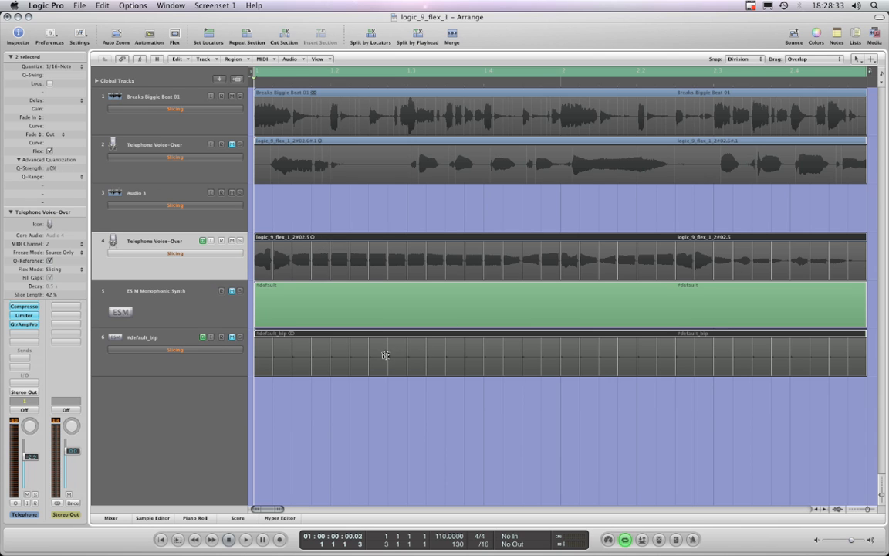
pyautogui.moveTo(324, 361)
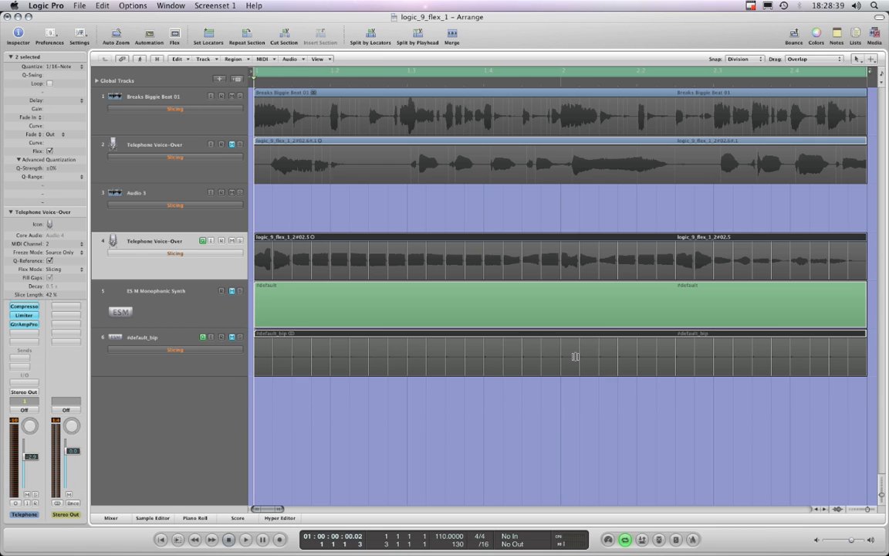
pyautogui.moveTo(346, 369)
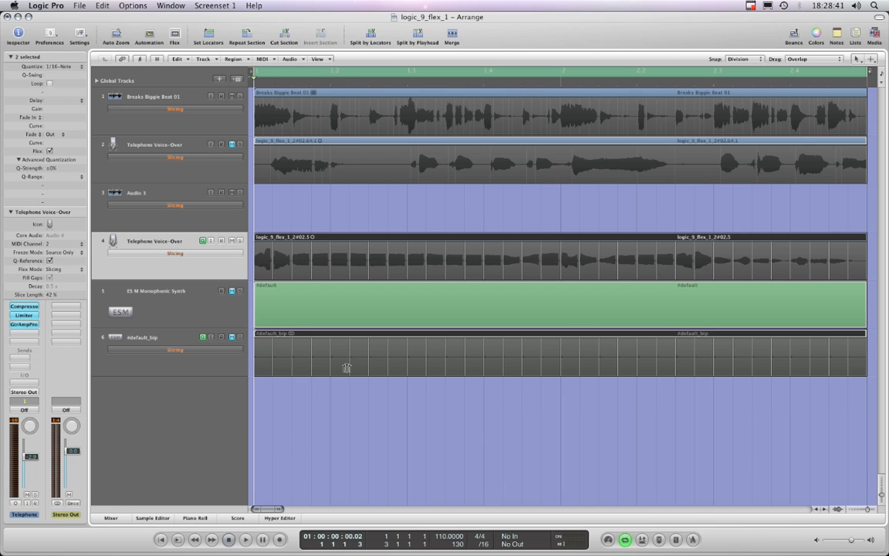
pyautogui.moveTo(349, 372)
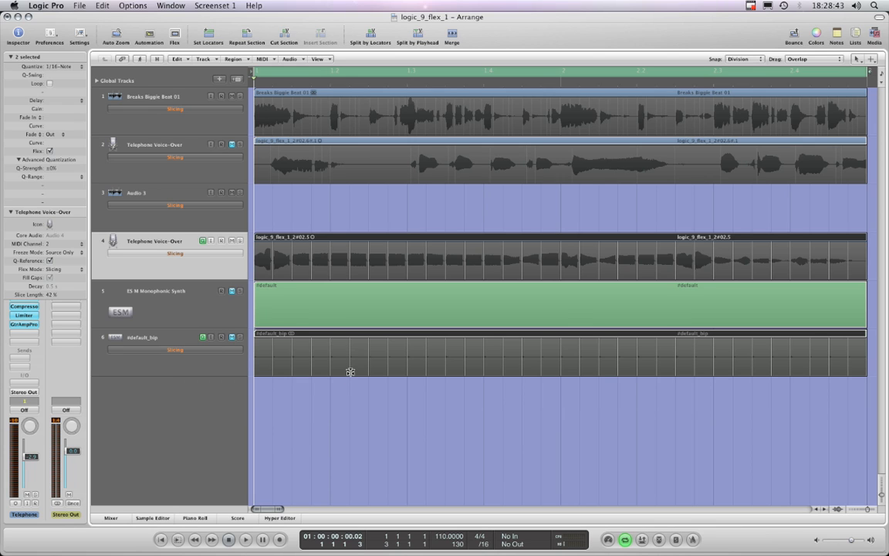
pyautogui.moveTo(736, 264)
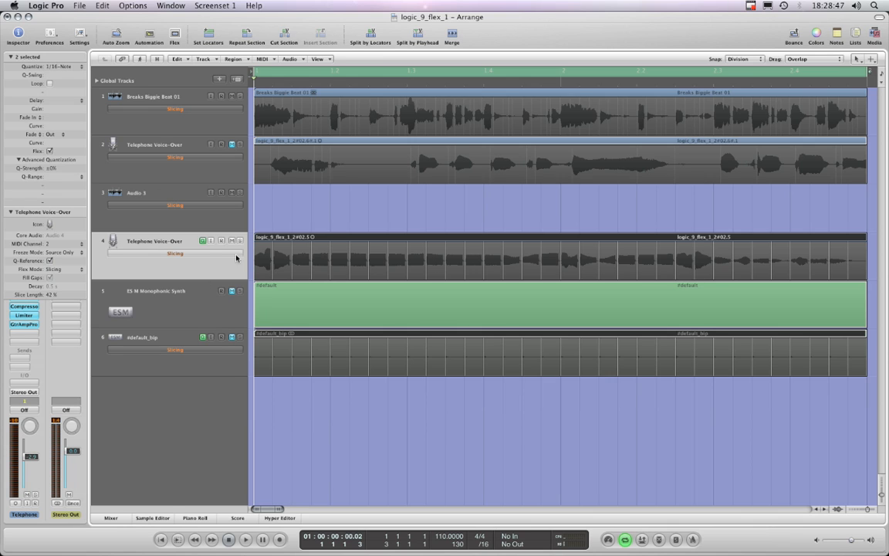
pyautogui.moveTo(203, 241)
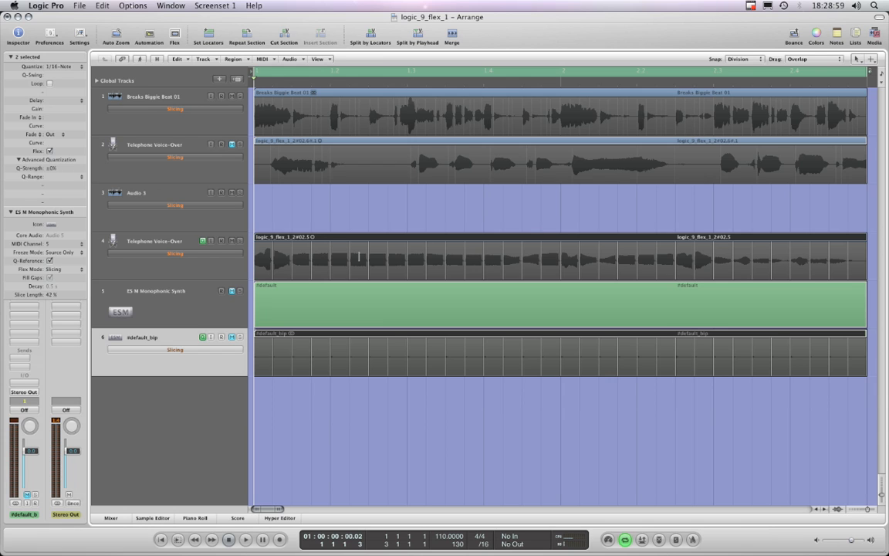
pyautogui.moveTo(557, 266)
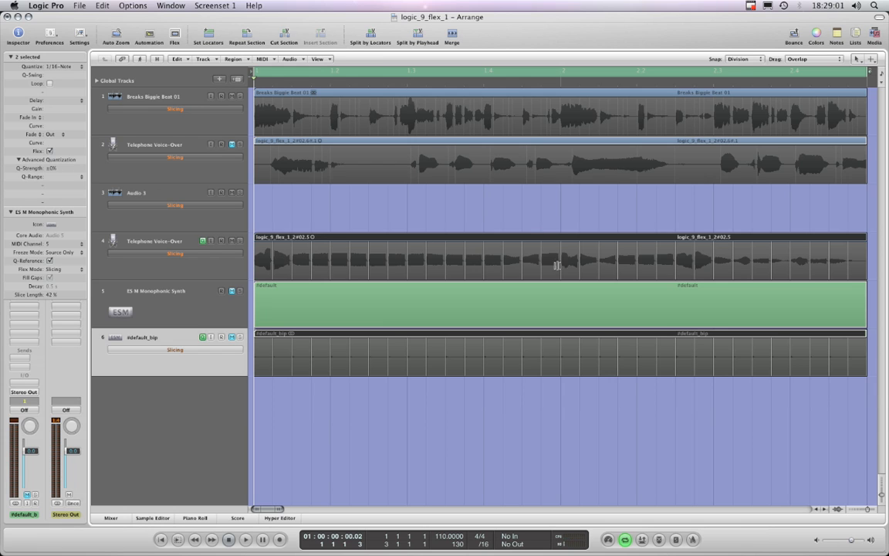
pyautogui.moveTo(282, 264)
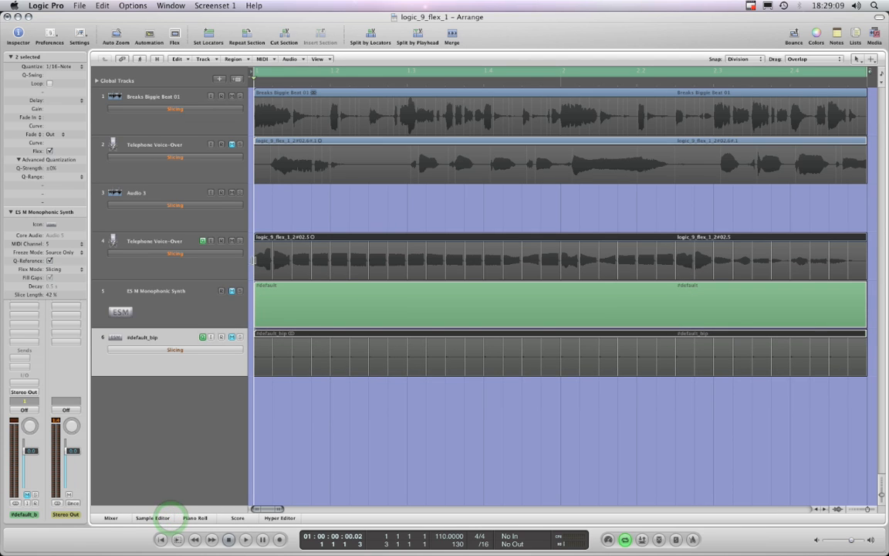
pyautogui.moveTo(484, 263)
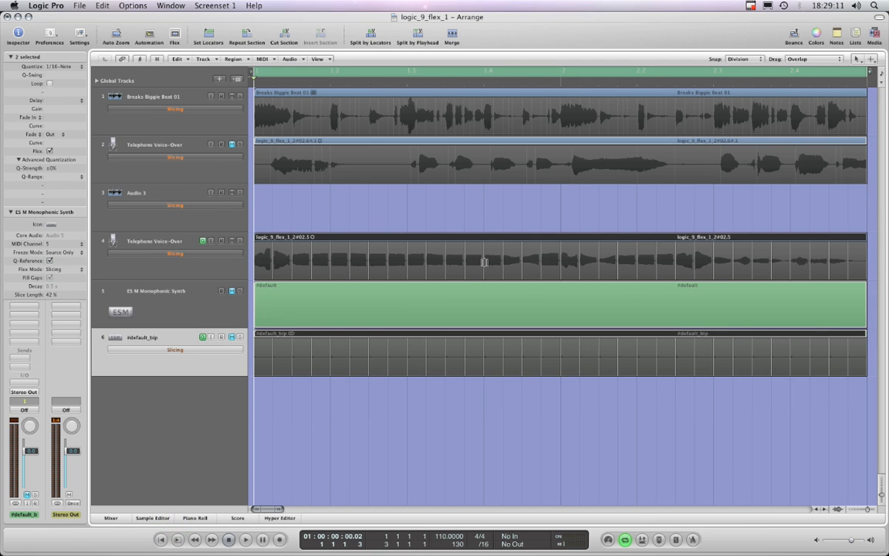
pyautogui.moveTo(597, 258)
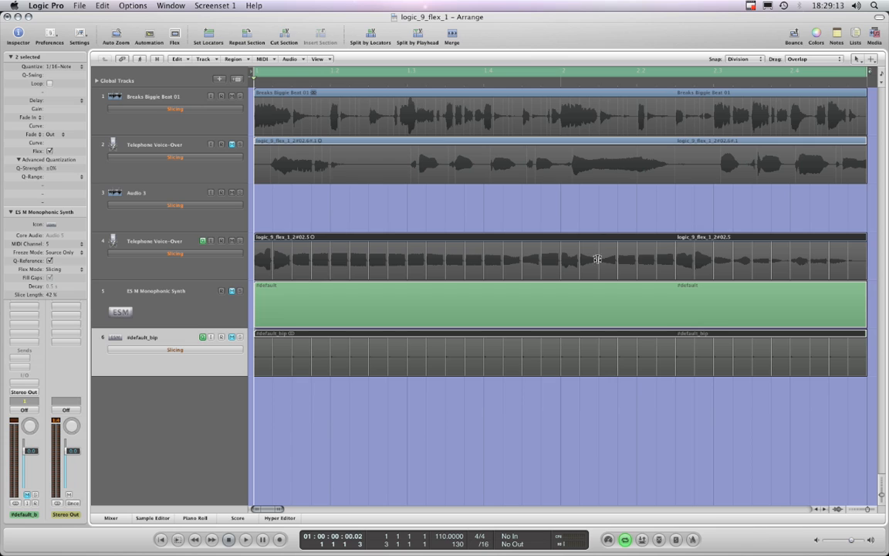
pyautogui.moveTo(313, 274)
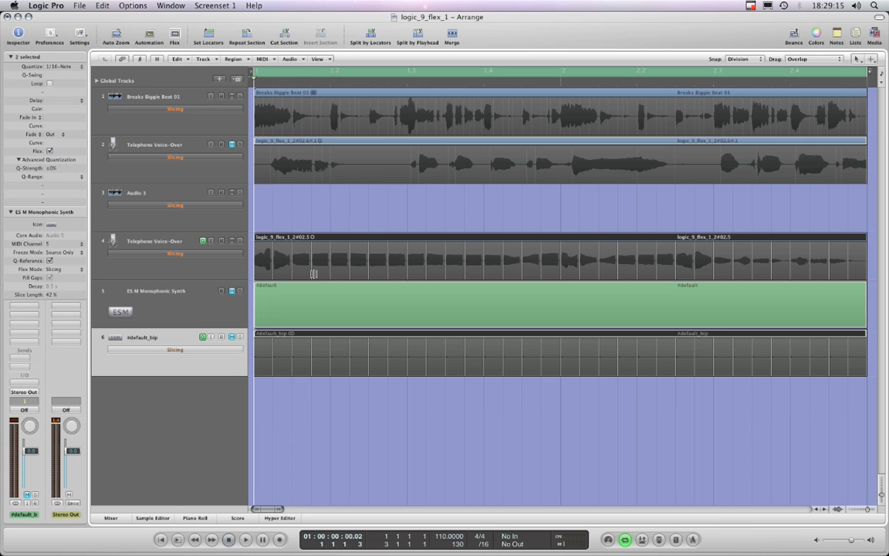
pyautogui.click(154, 241)
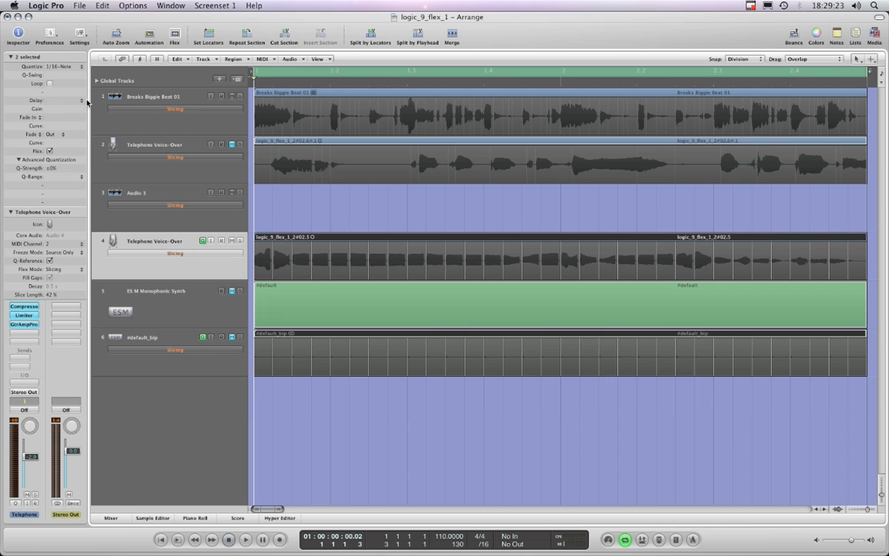
# Step: Choose 1/12-Note from the Region Inspector's Quantize pop-up for both regions
pyautogui.click(61, 67)
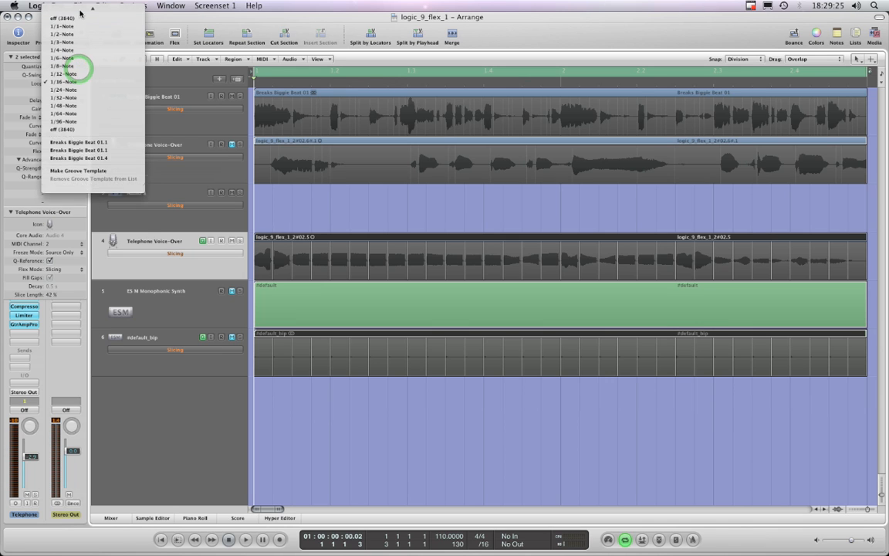
pyautogui.click(64, 81)
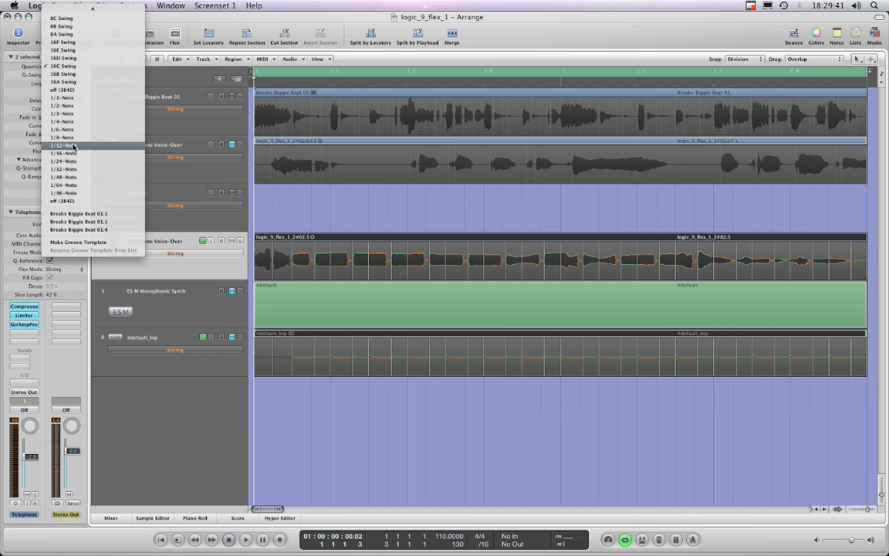
pyautogui.click(64, 145)
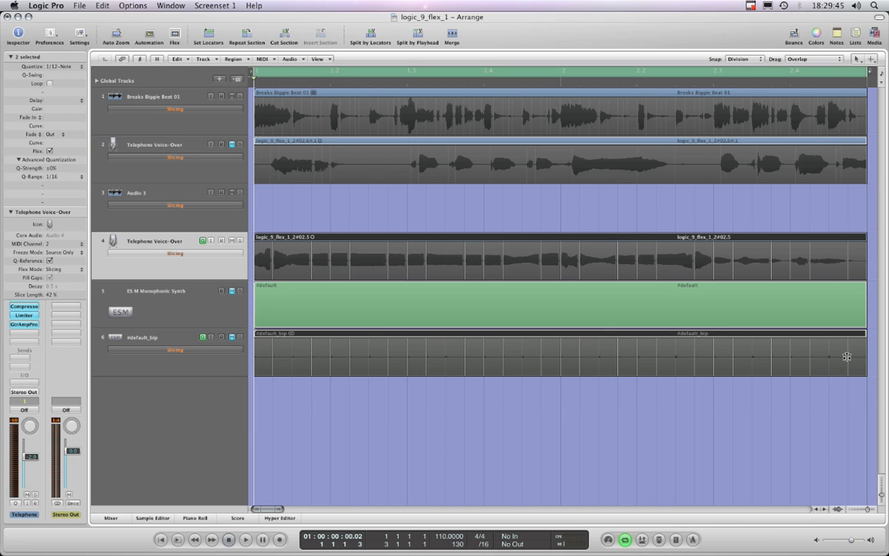
pyautogui.moveTo(805, 359)
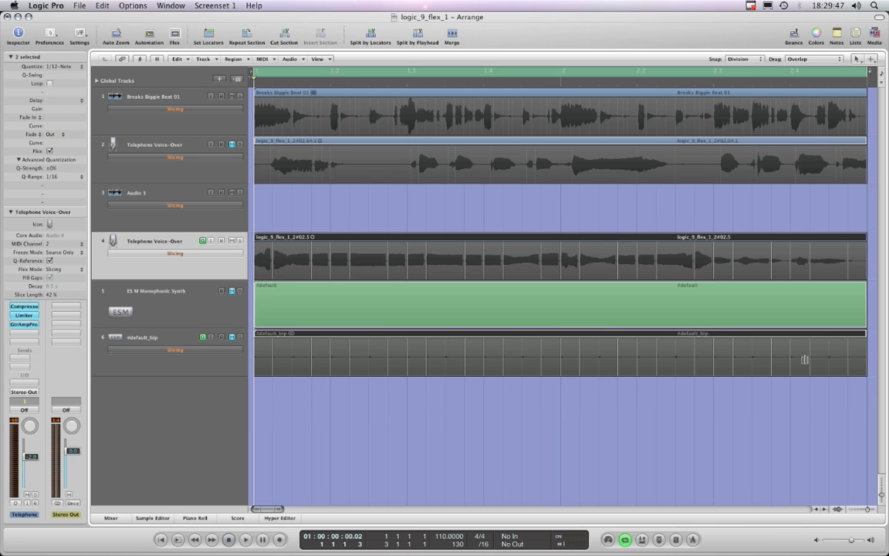
pyautogui.moveTo(450, 271)
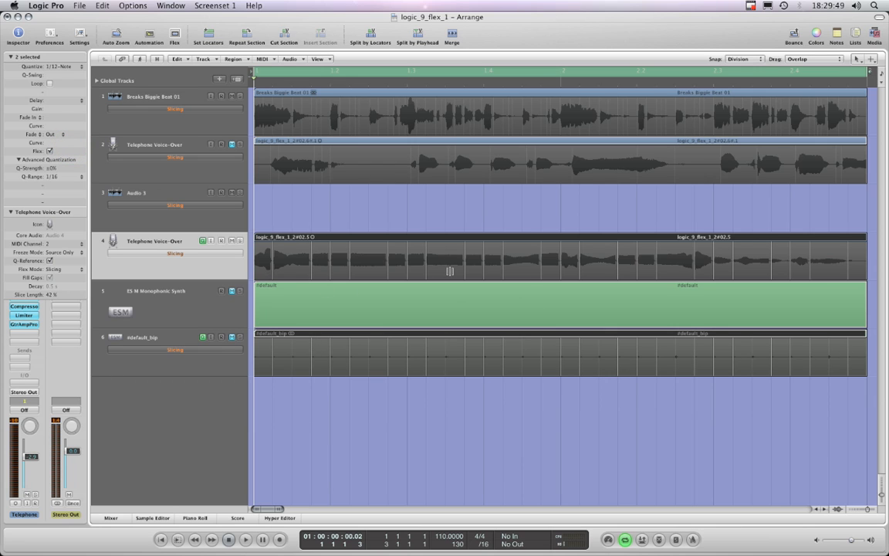
pyautogui.moveTo(855, 264)
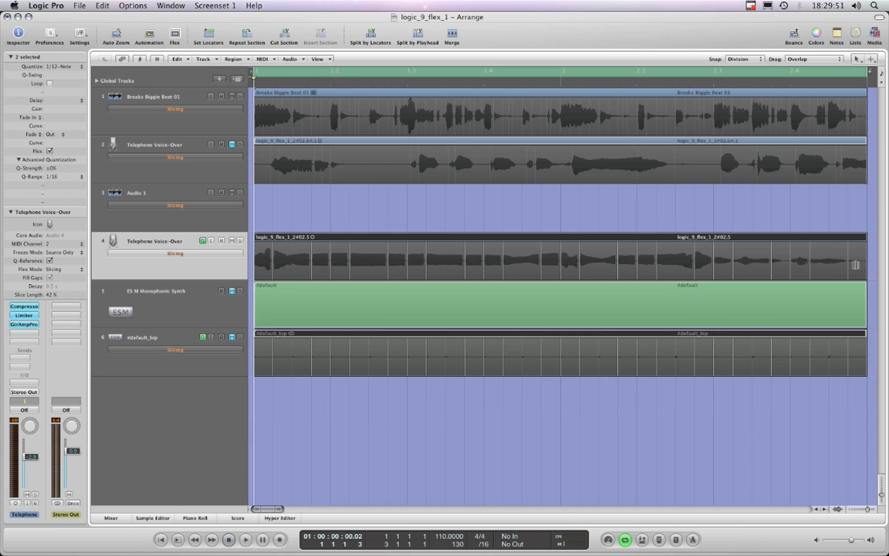
pyautogui.moveTo(824, 258)
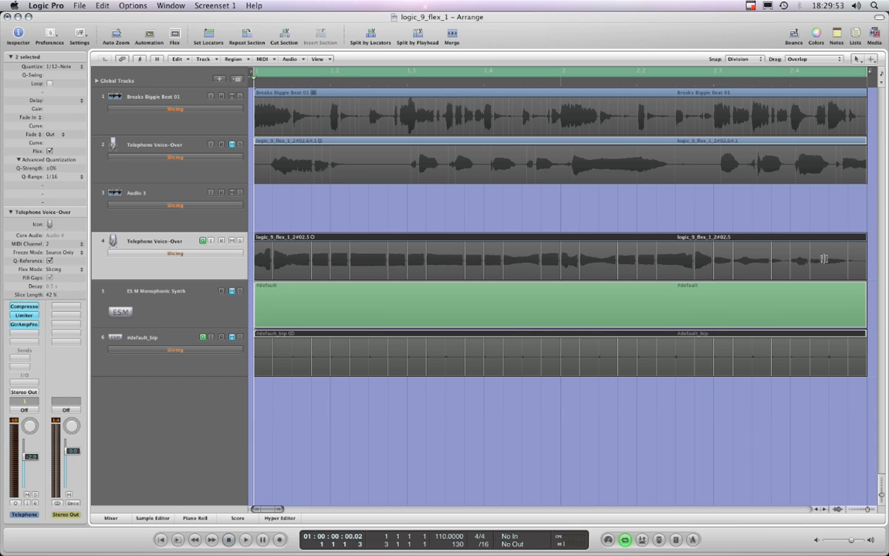
pyautogui.moveTo(369, 259)
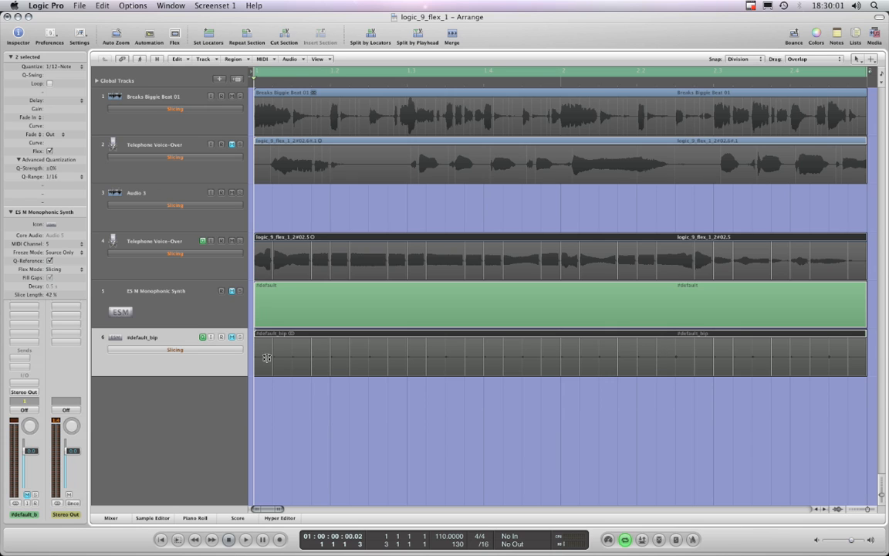
pyautogui.moveTo(325, 367)
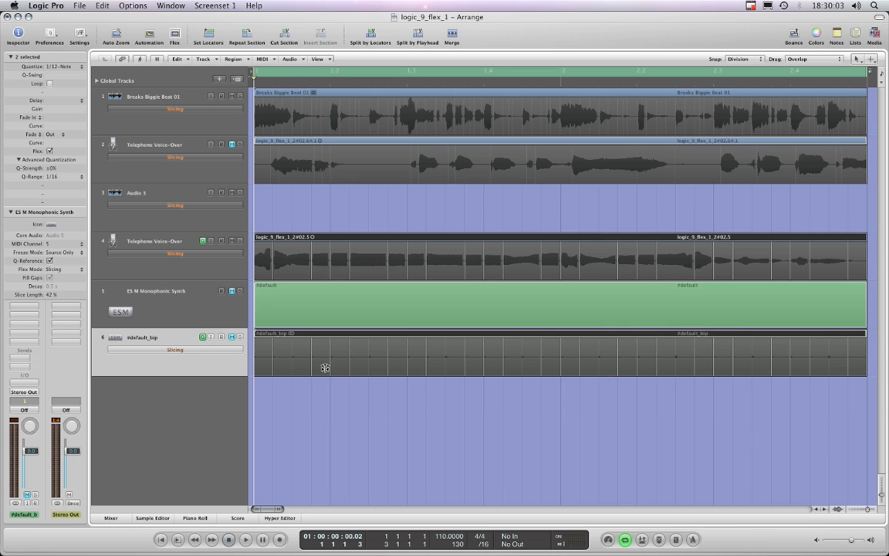
pyautogui.moveTo(509, 368)
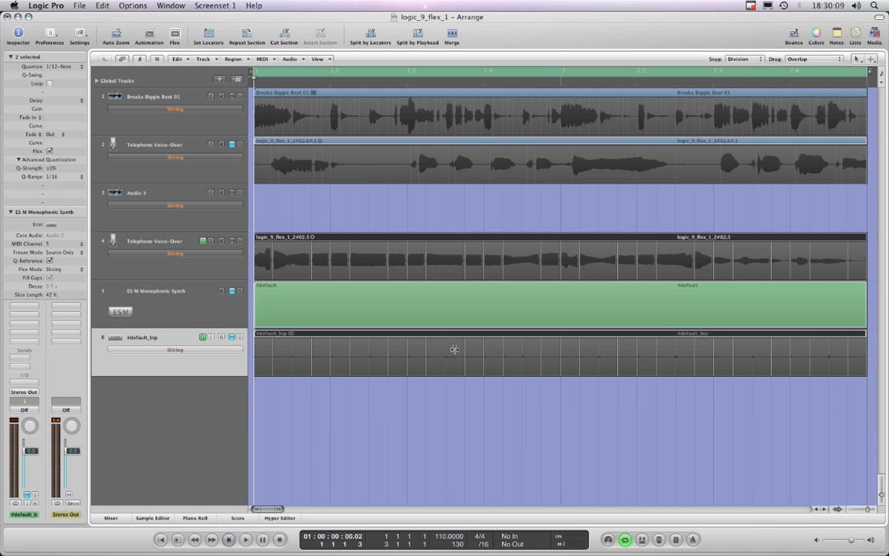
pyautogui.moveTo(260, 387)
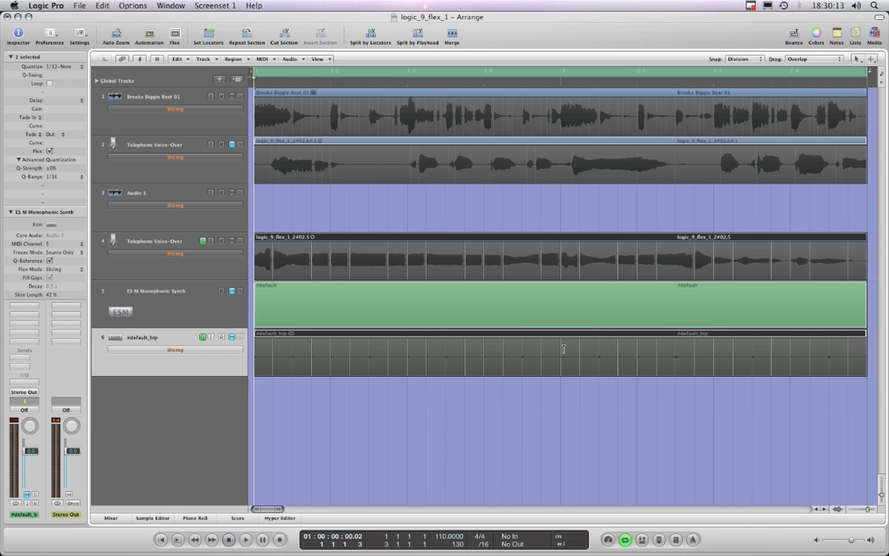
pyautogui.moveTo(521, 356)
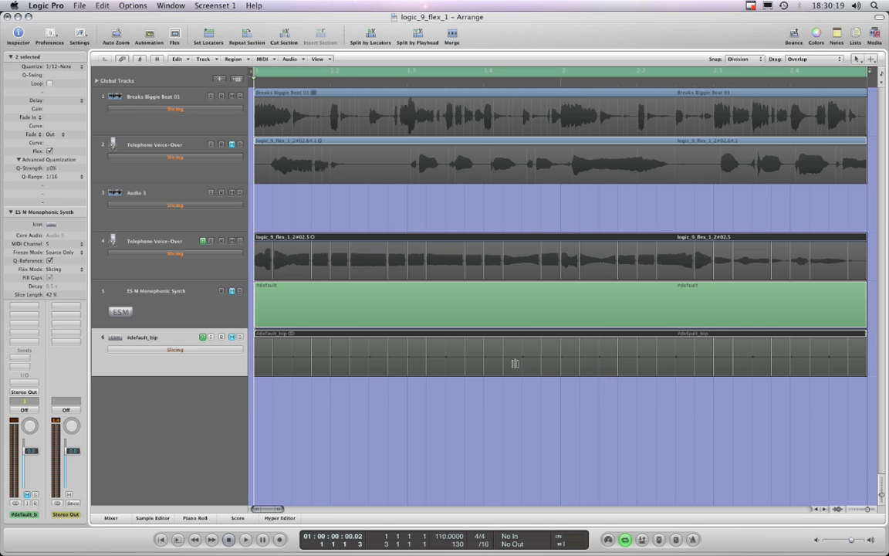
pyautogui.moveTo(445, 359)
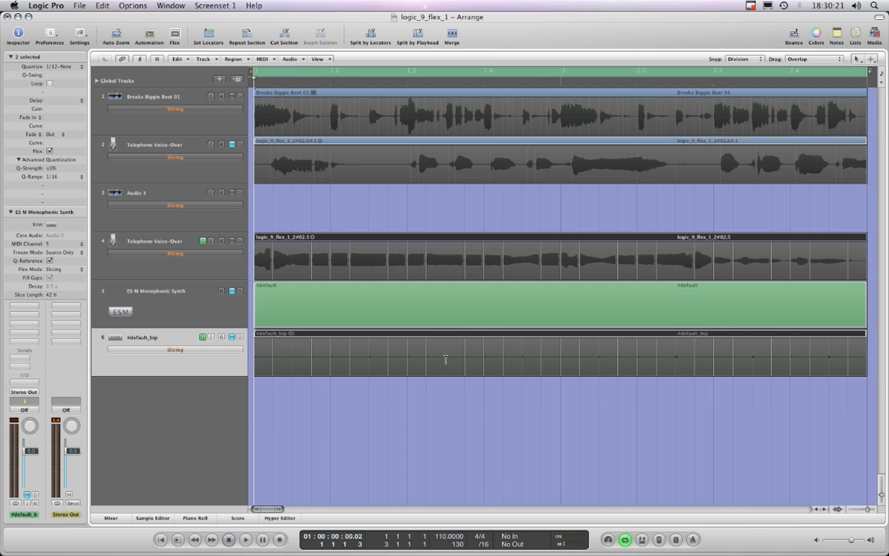
pyautogui.moveTo(293, 355)
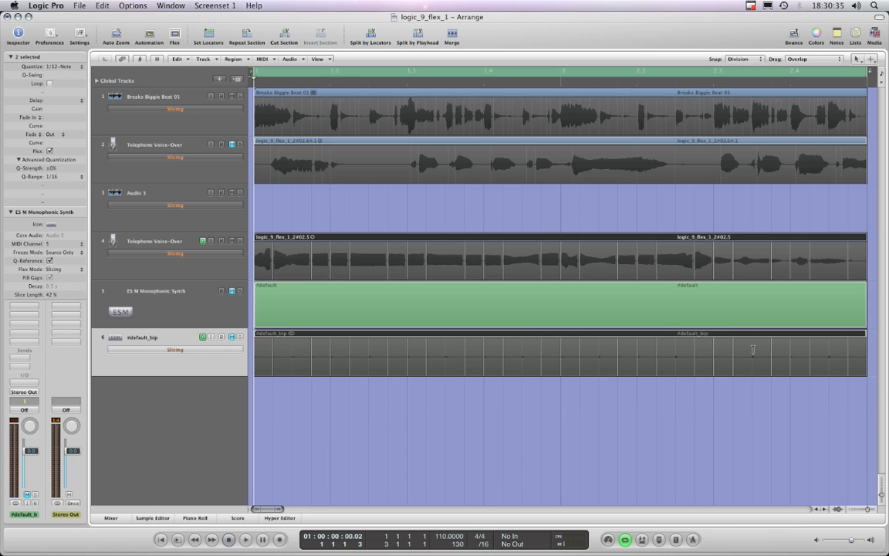
pyautogui.moveTo(833, 354)
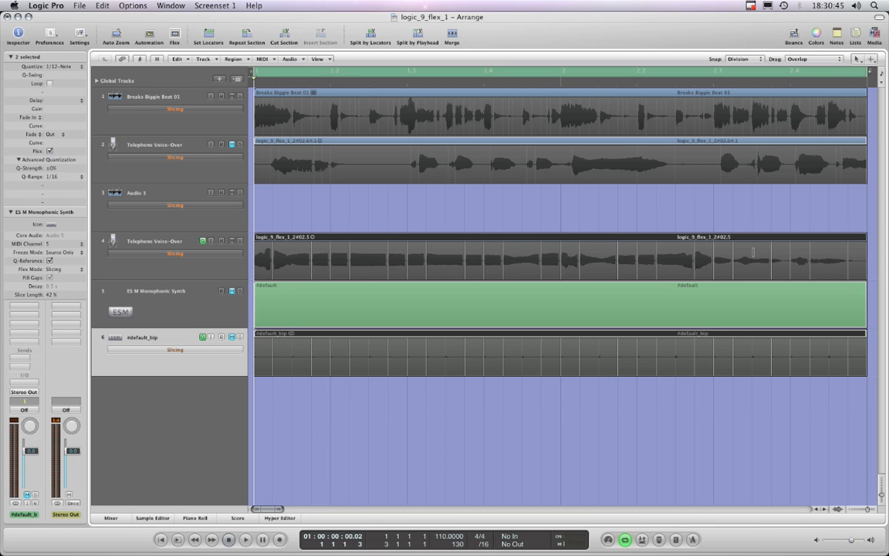
pyautogui.moveTo(369, 357)
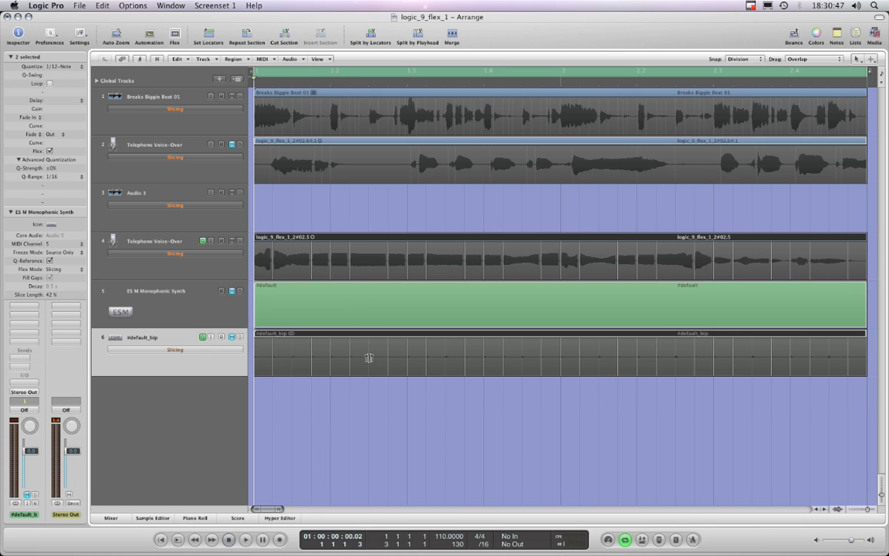
pyautogui.moveTo(585, 362)
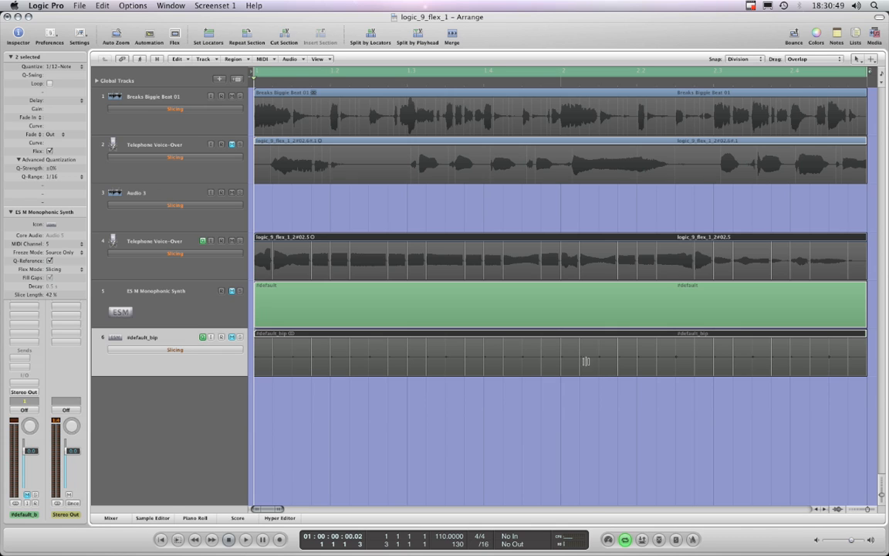
pyautogui.moveTo(294, 359)
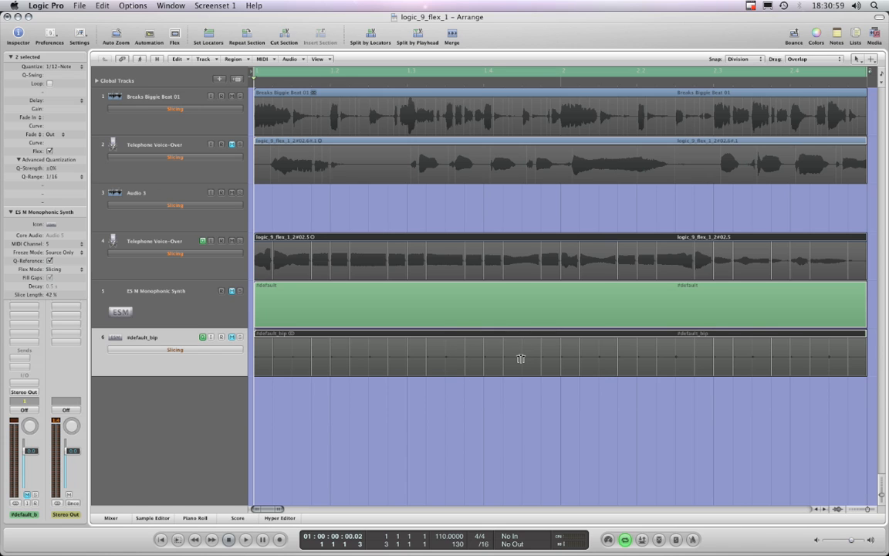
pyautogui.moveTo(563, 355)
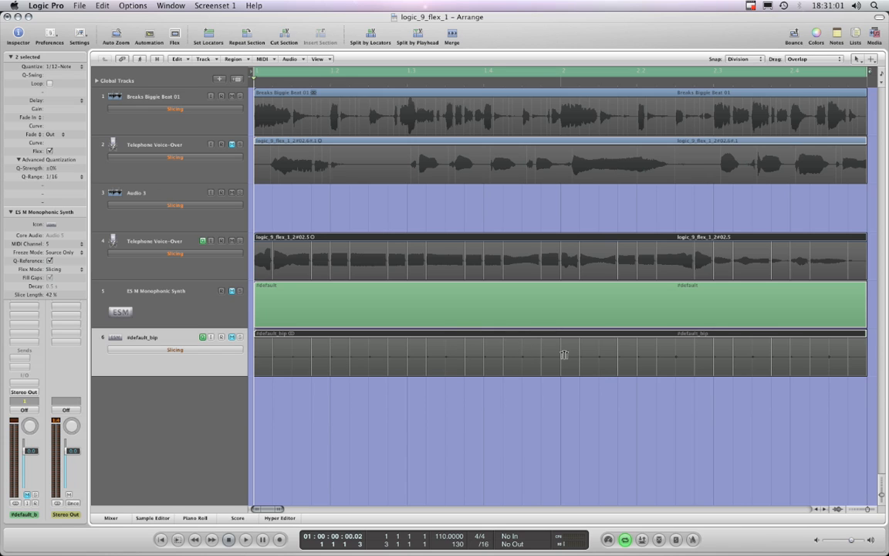
pyautogui.moveTo(375, 308)
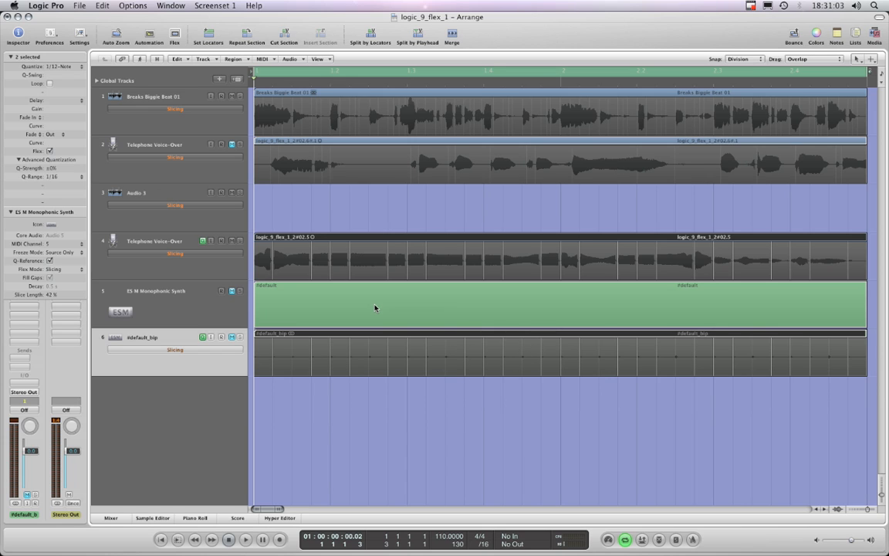
pyautogui.moveTo(294, 351)
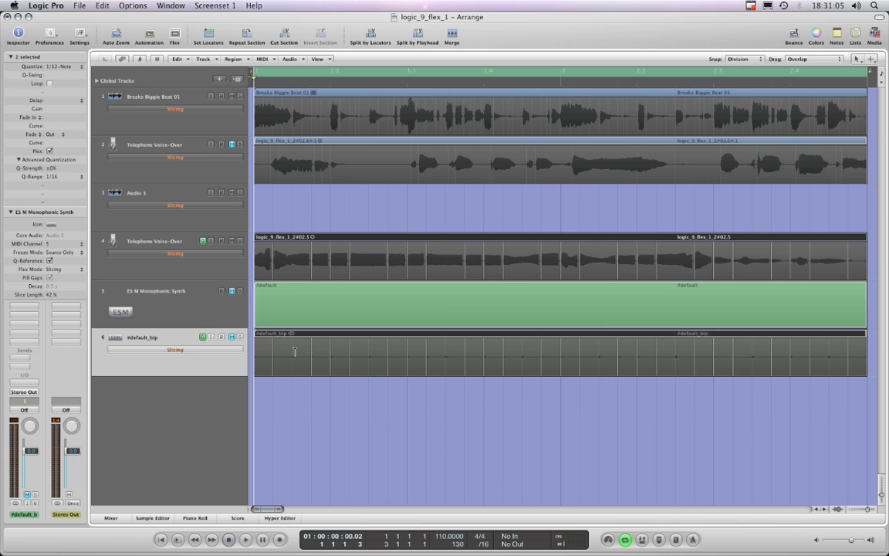
pyautogui.moveTo(444, 363)
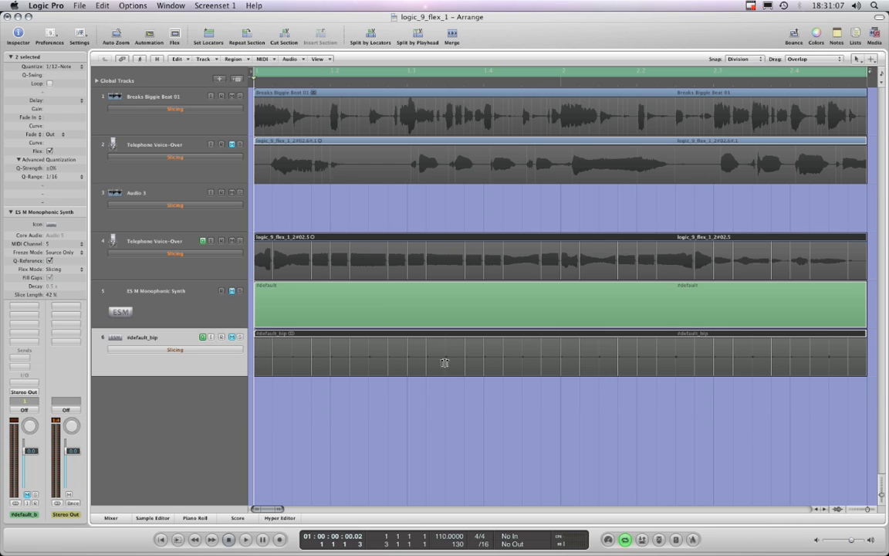
pyautogui.moveTo(291, 356)
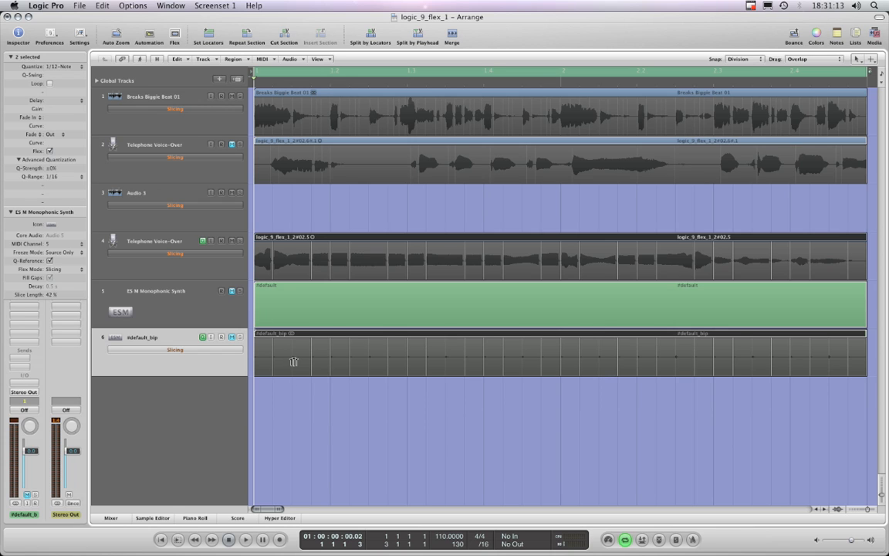
pyautogui.moveTo(630, 367)
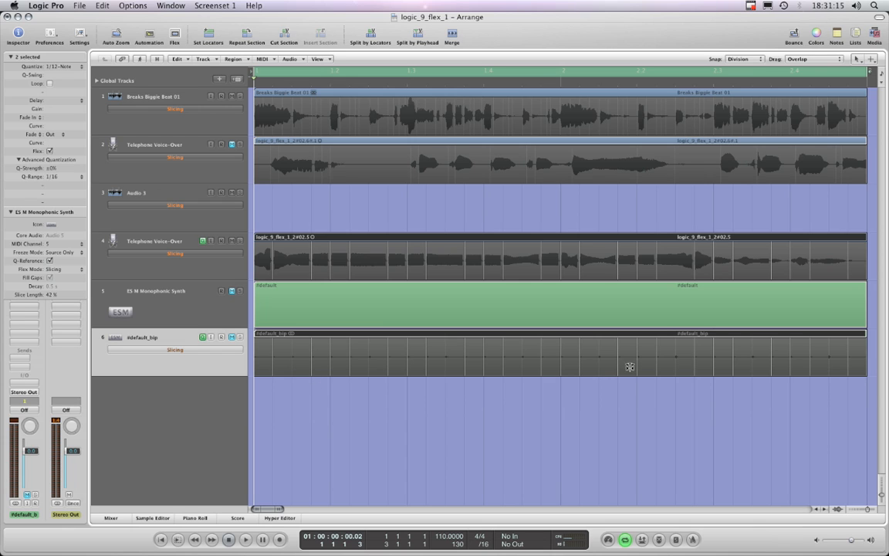
pyautogui.moveTo(216, 278)
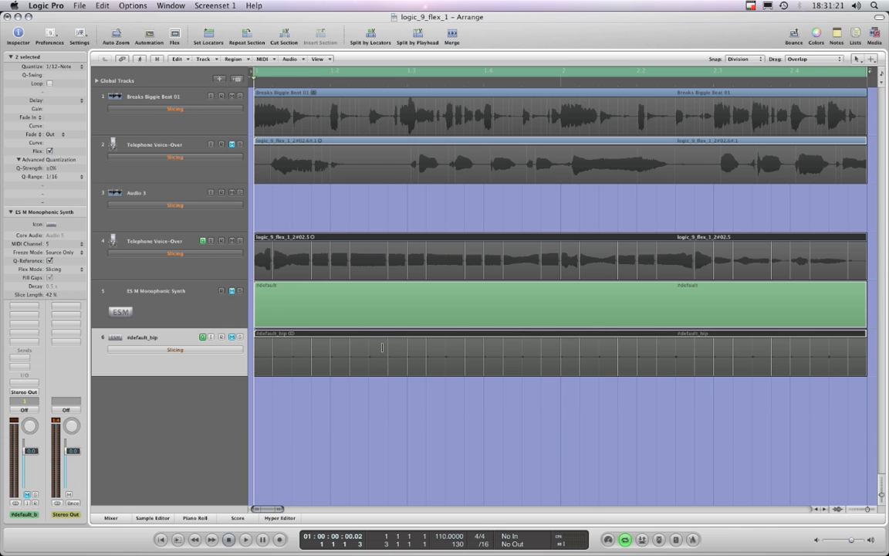
pyautogui.moveTo(521, 367)
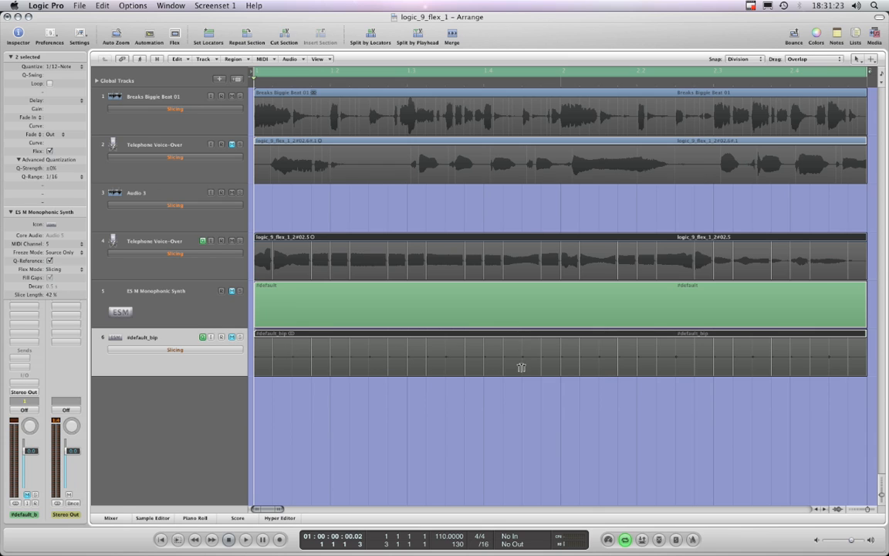
pyautogui.moveTo(299, 275)
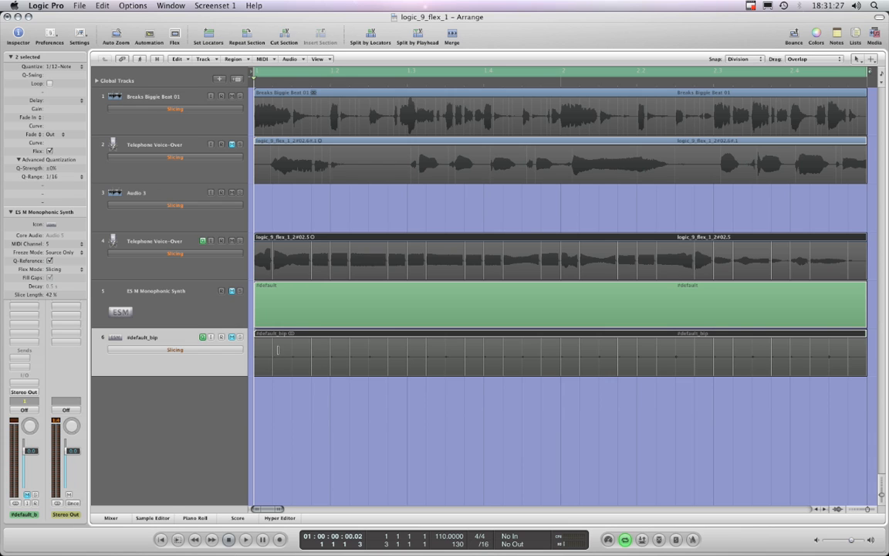
pyautogui.moveTo(540, 358)
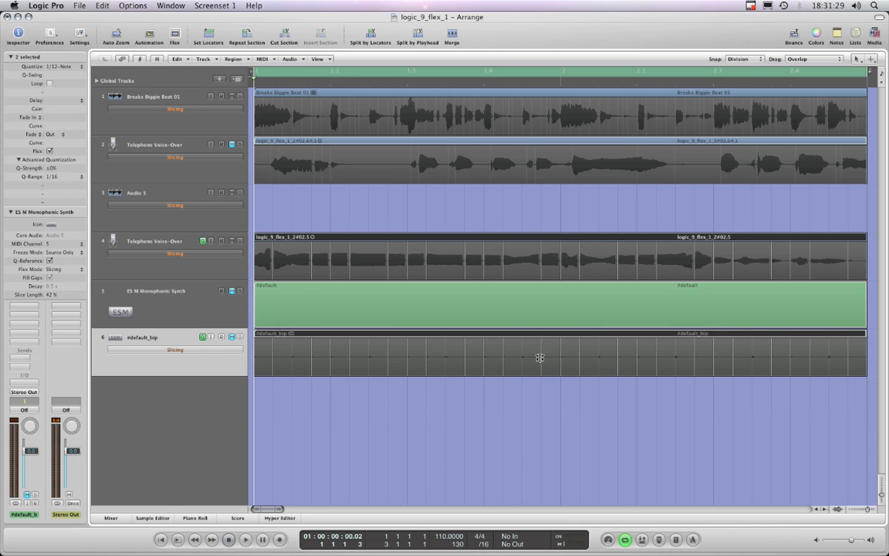
pyautogui.moveTo(293, 355)
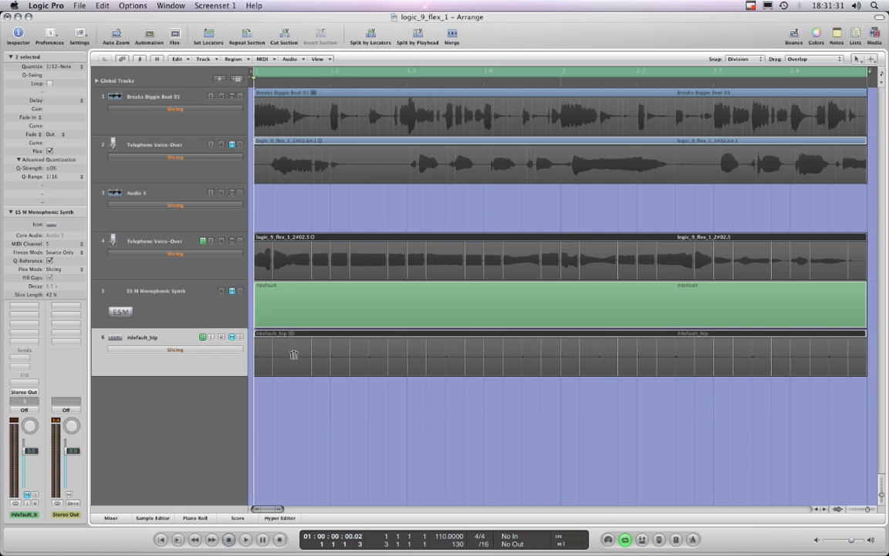
pyautogui.moveTo(420, 342)
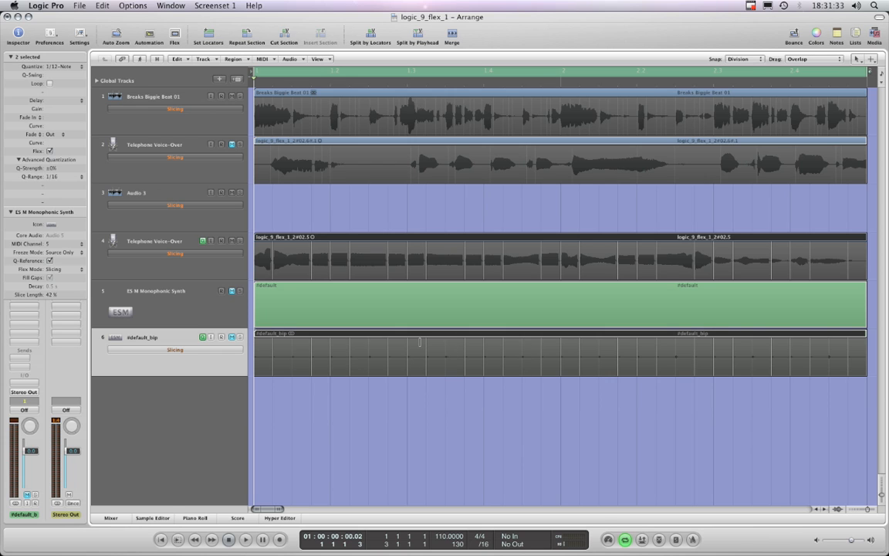
pyautogui.click(154, 240)
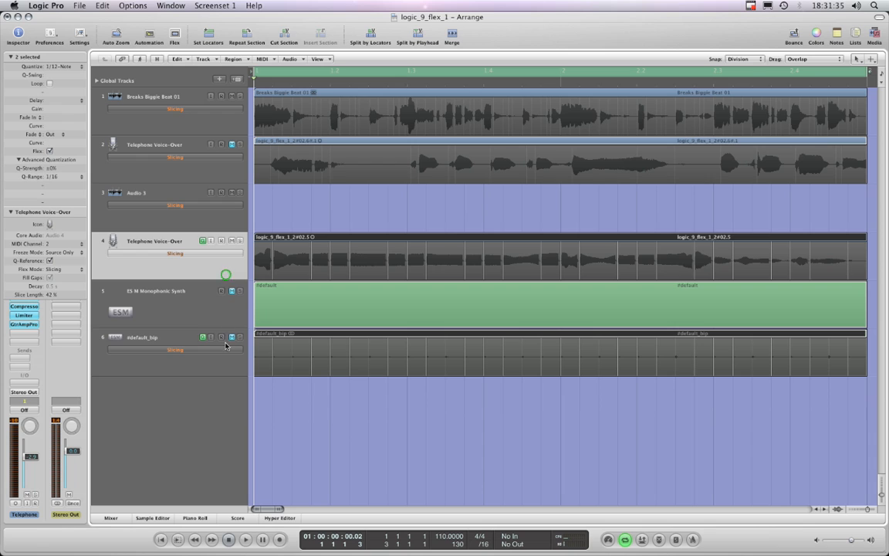
pyautogui.moveTo(393, 366)
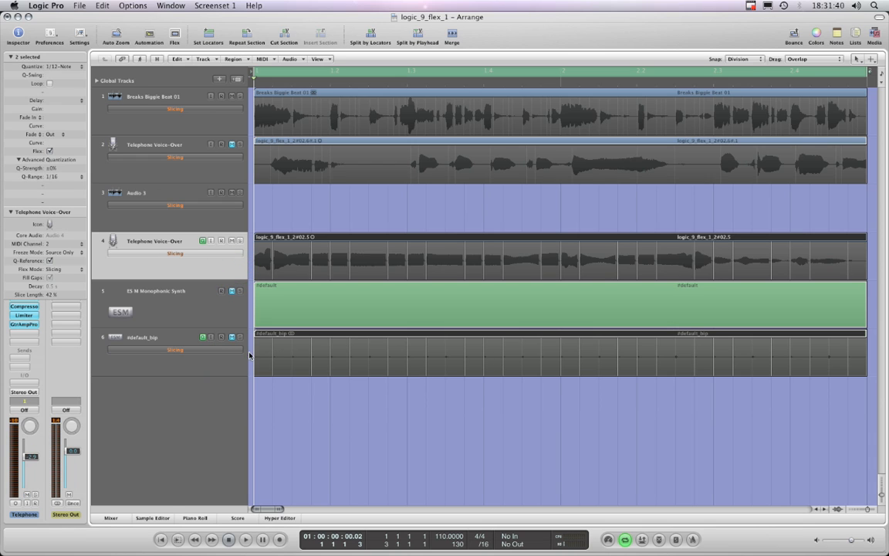
pyautogui.click(155, 342)
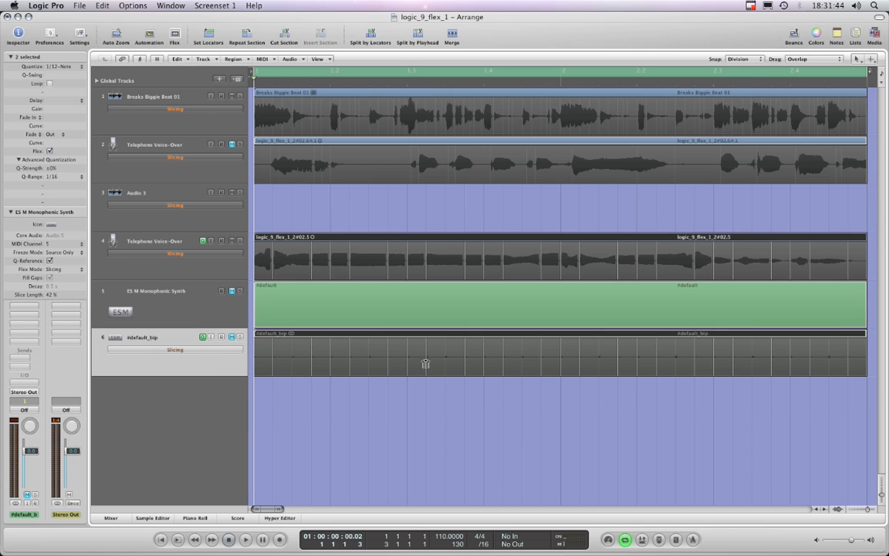
pyautogui.moveTo(350, 366)
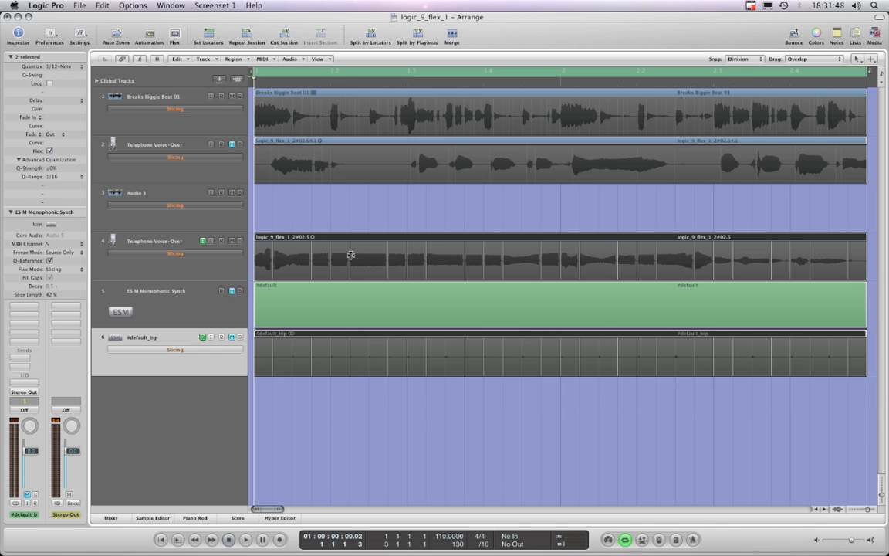
pyautogui.moveTo(569, 258)
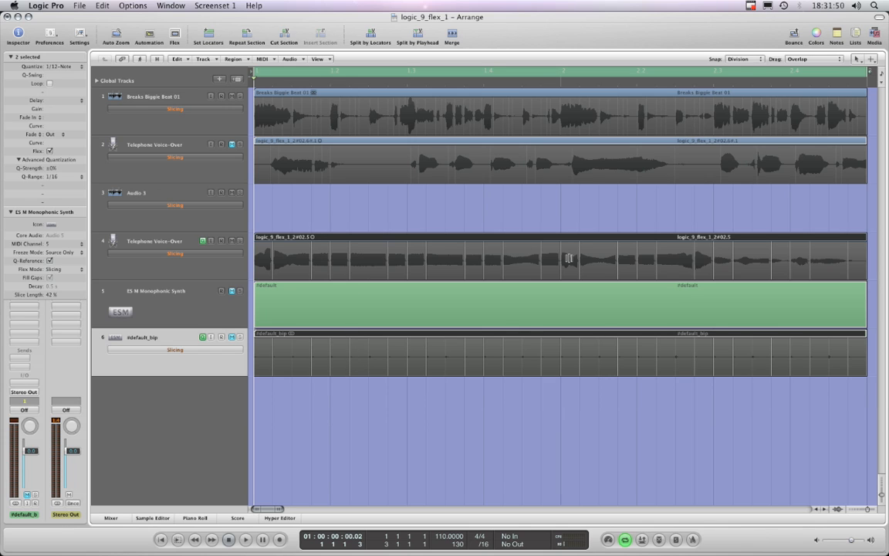
pyautogui.moveTo(241, 274)
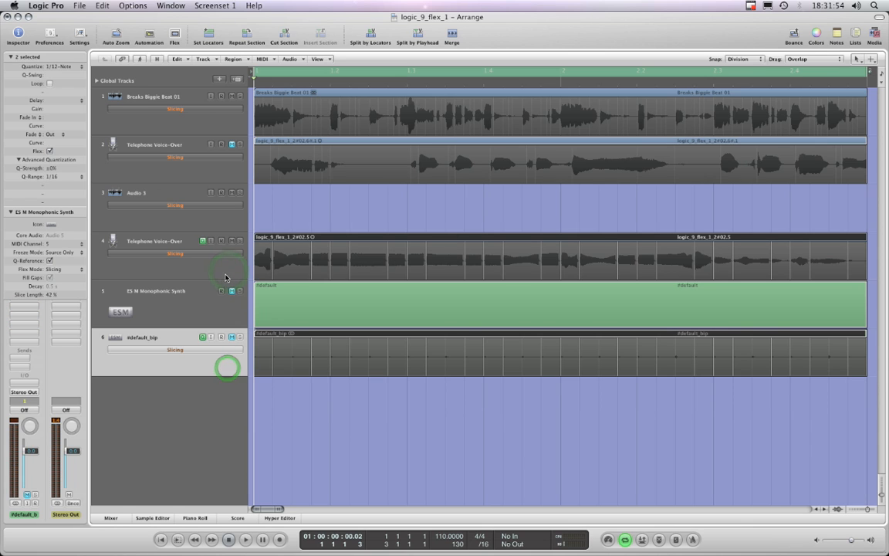
# Step: Select the Telephone Voice-Over track
pyautogui.click(155, 247)
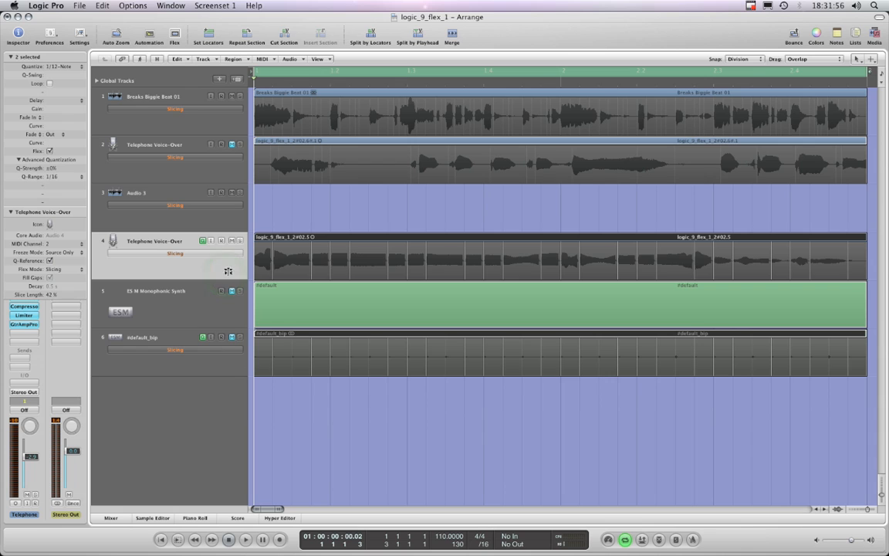
pyautogui.moveTo(322, 265)
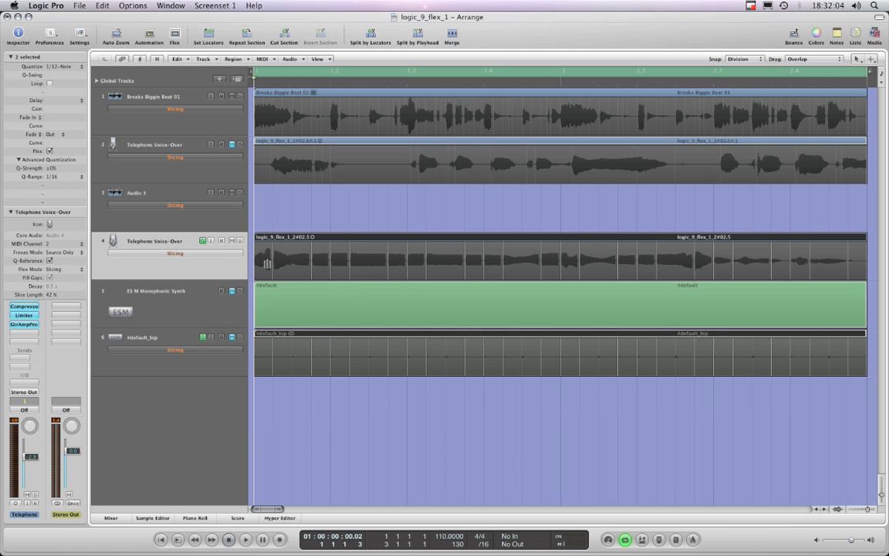
pyautogui.moveTo(480, 267)
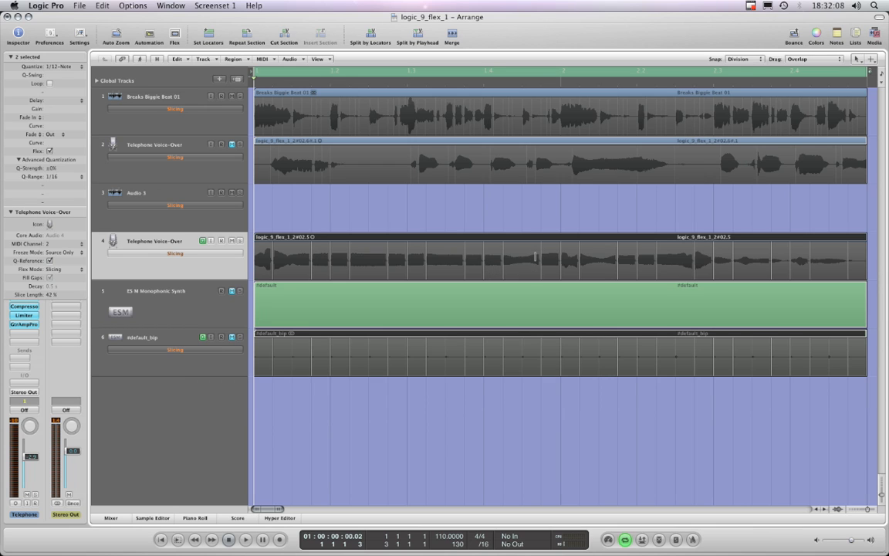
pyautogui.moveTo(555, 359)
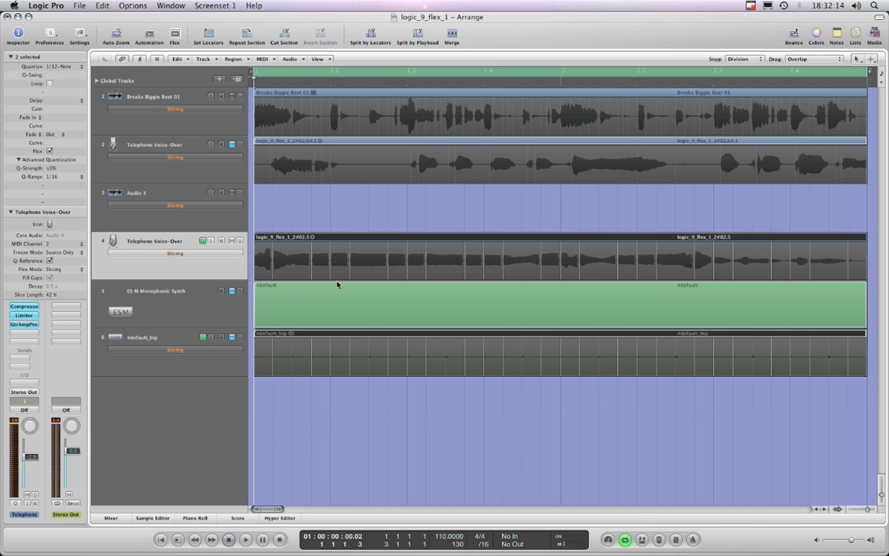
pyautogui.moveTo(490, 242)
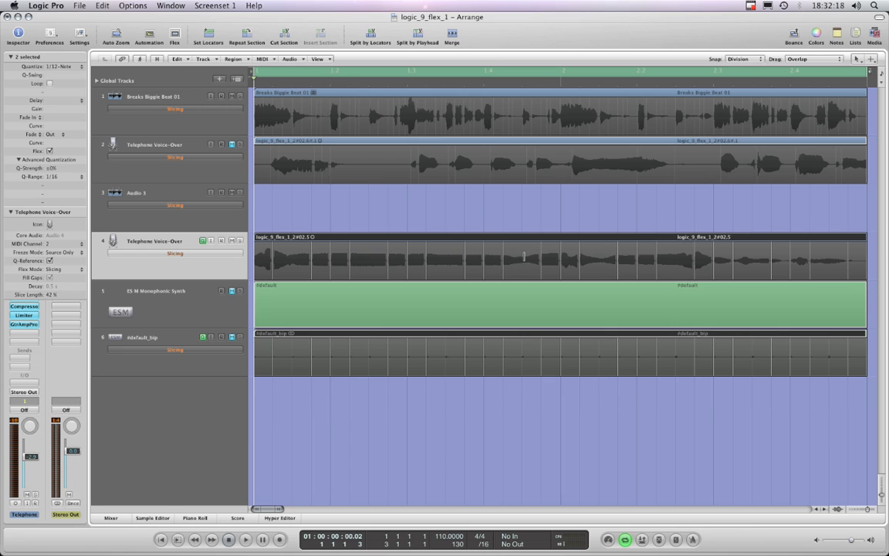
pyautogui.moveTo(367, 360)
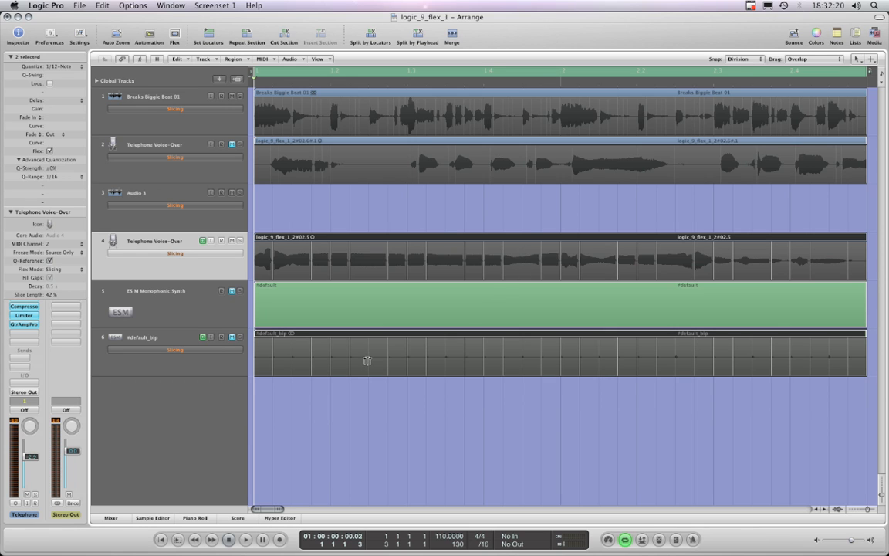
pyautogui.moveTo(471, 369)
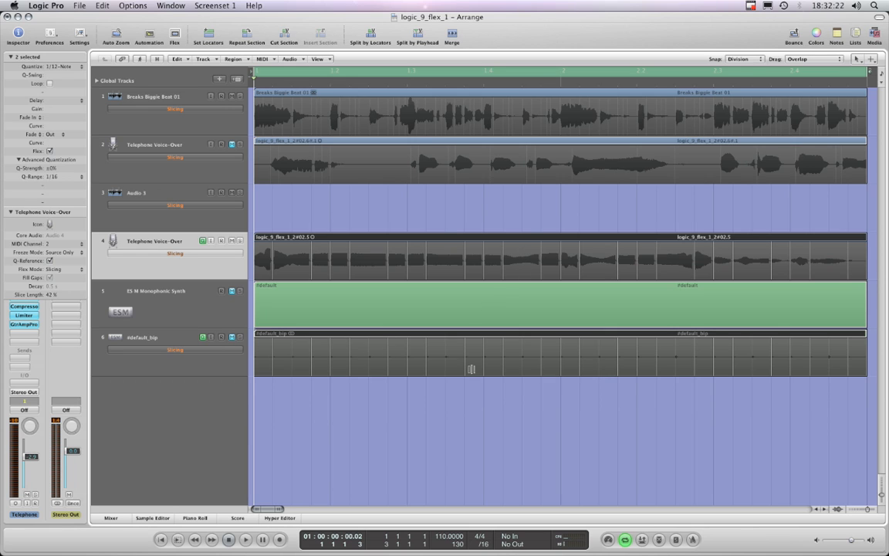
pyautogui.moveTo(271, 268)
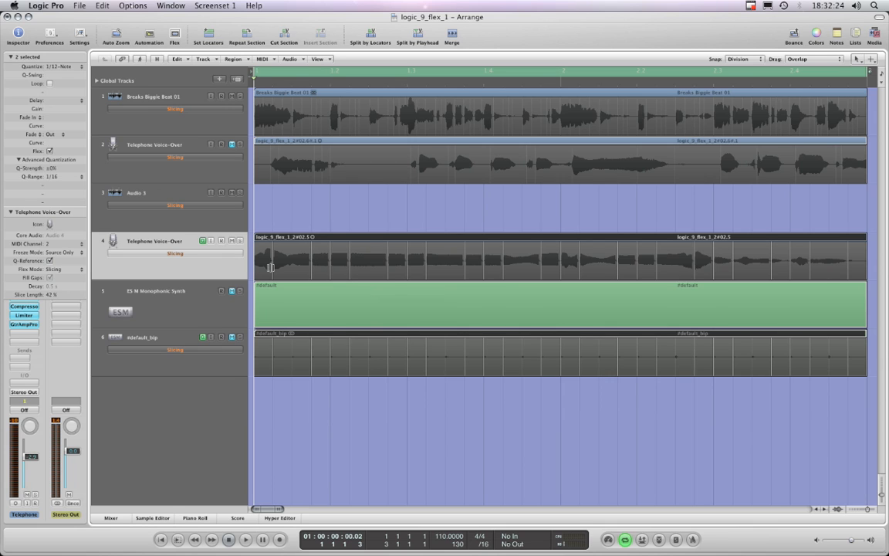
pyautogui.moveTo(677, 272)
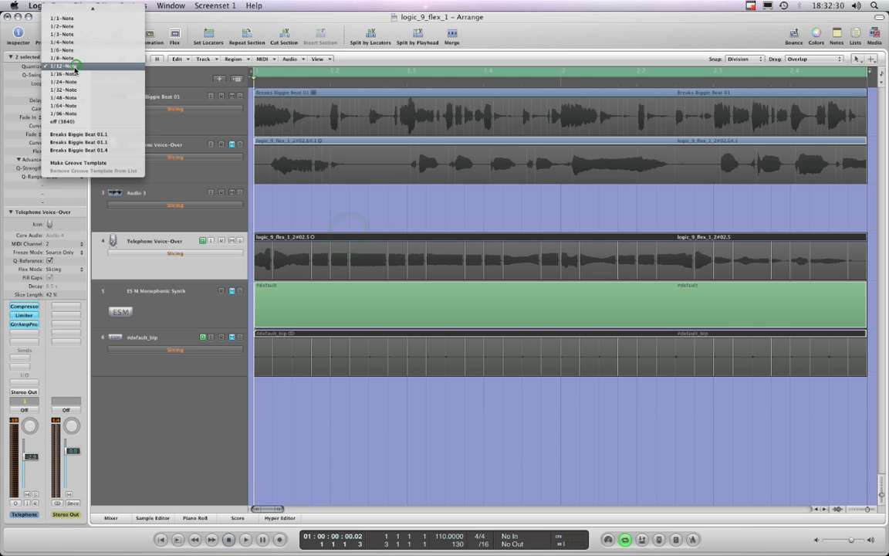
# Step: Set the regions' Quantize value to 1/8-Note and click the bip track area
pyautogui.click(64, 73)
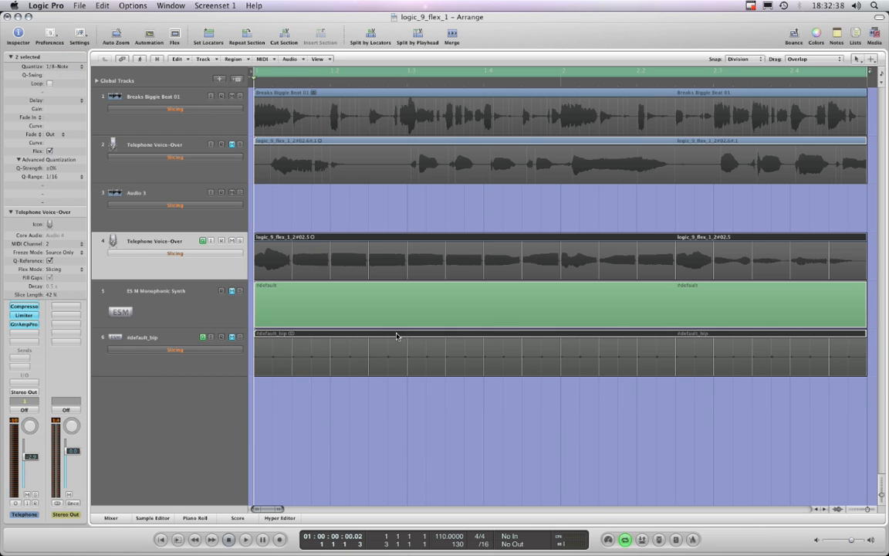
pyautogui.moveTo(504, 364)
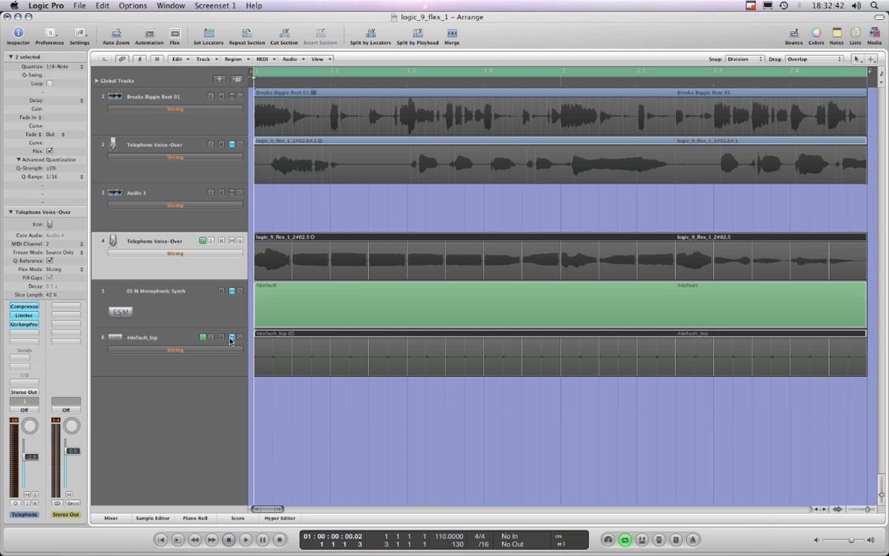
pyautogui.click(232, 337)
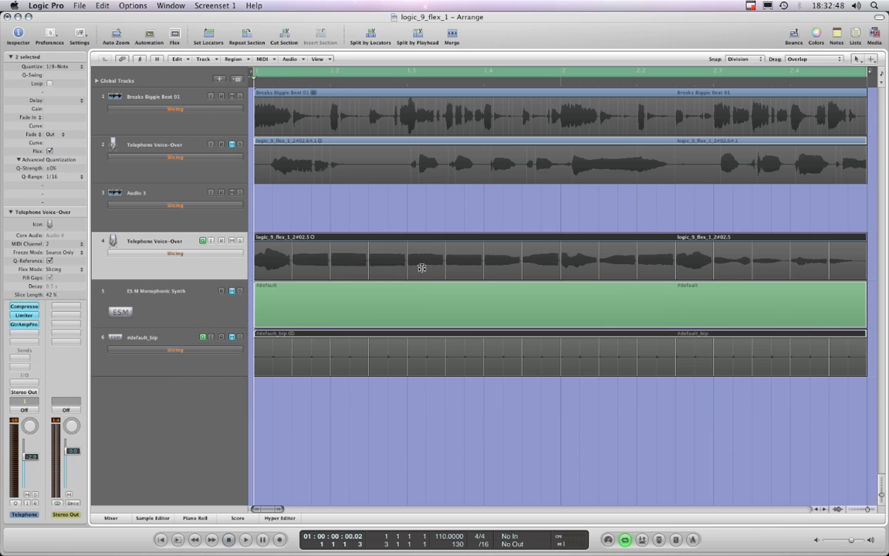
pyautogui.moveTo(401, 359)
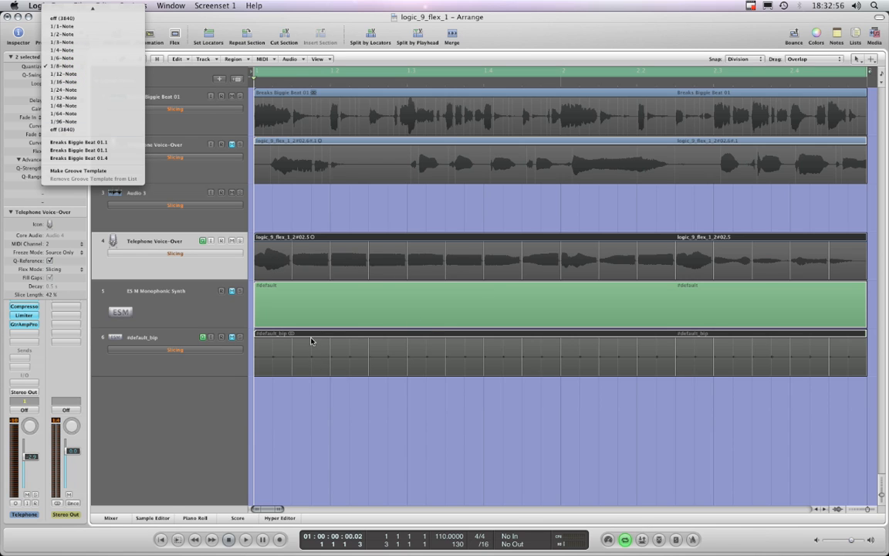
pyautogui.moveTo(307, 359)
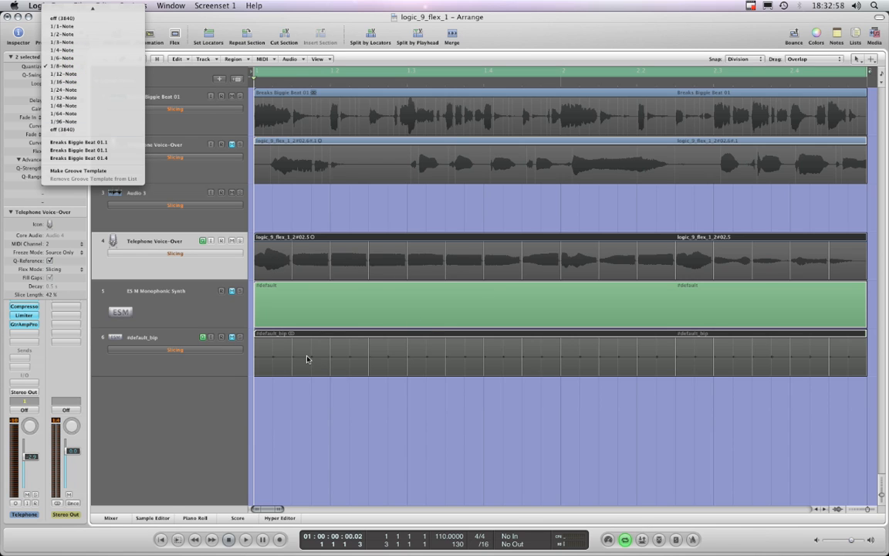
pyautogui.moveTo(398, 350)
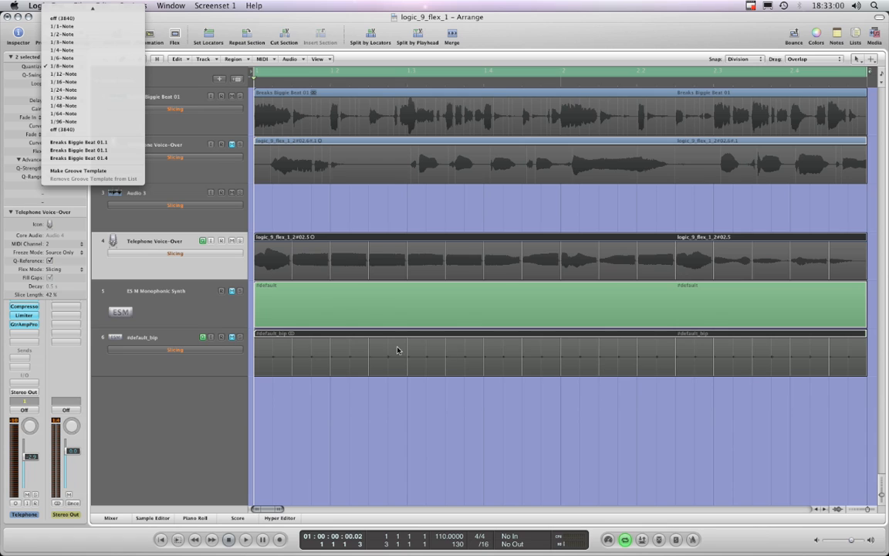
pyautogui.moveTo(388, 364)
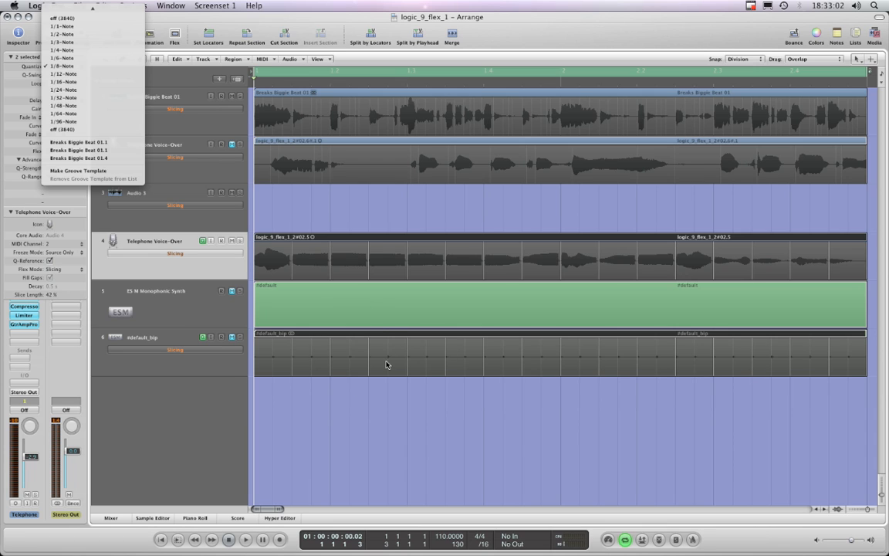
pyautogui.moveTo(341, 355)
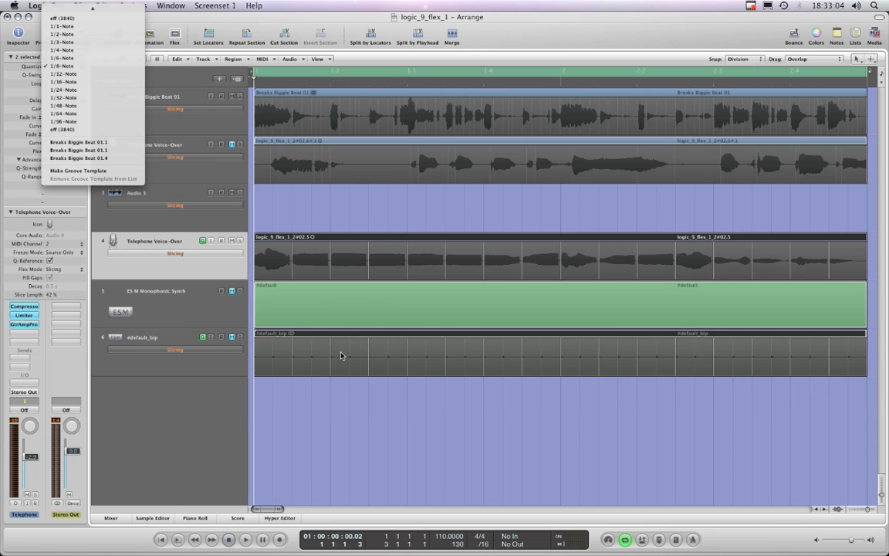
pyautogui.moveTo(446, 374)
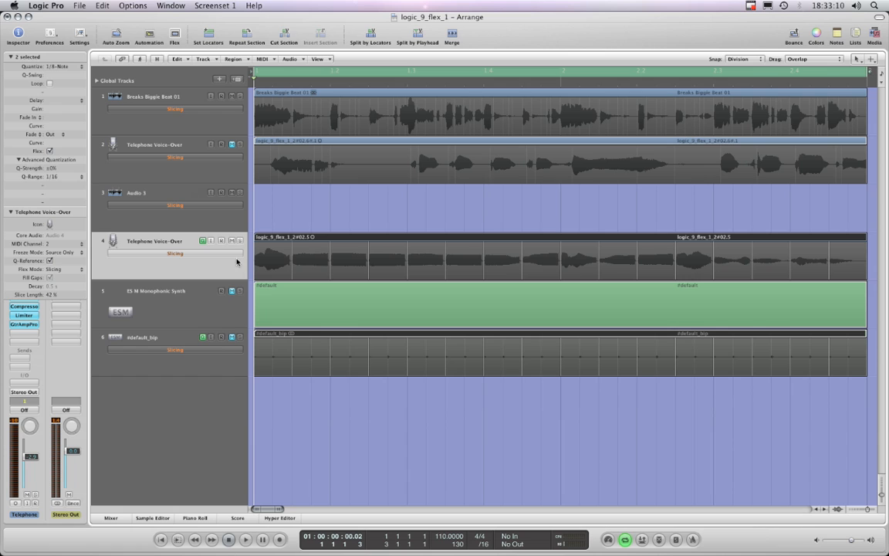
pyautogui.click(143, 337)
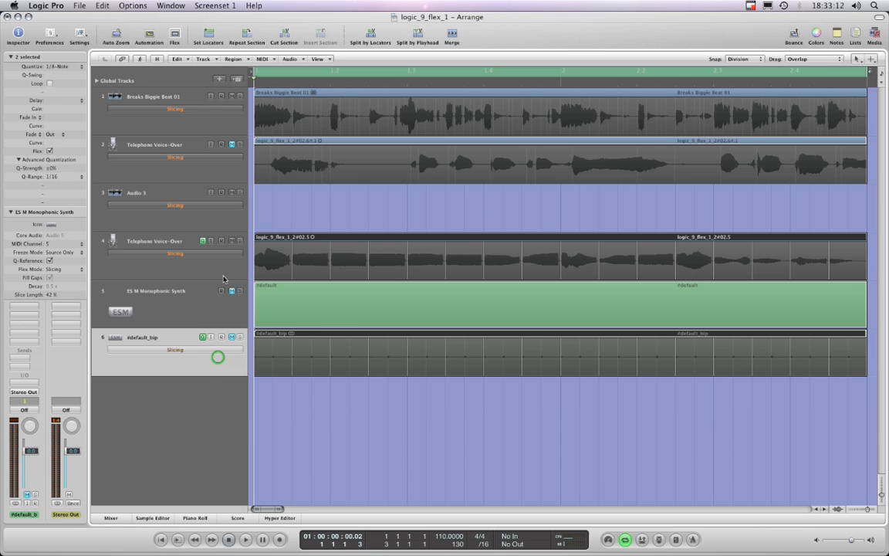
pyautogui.click(155, 241)
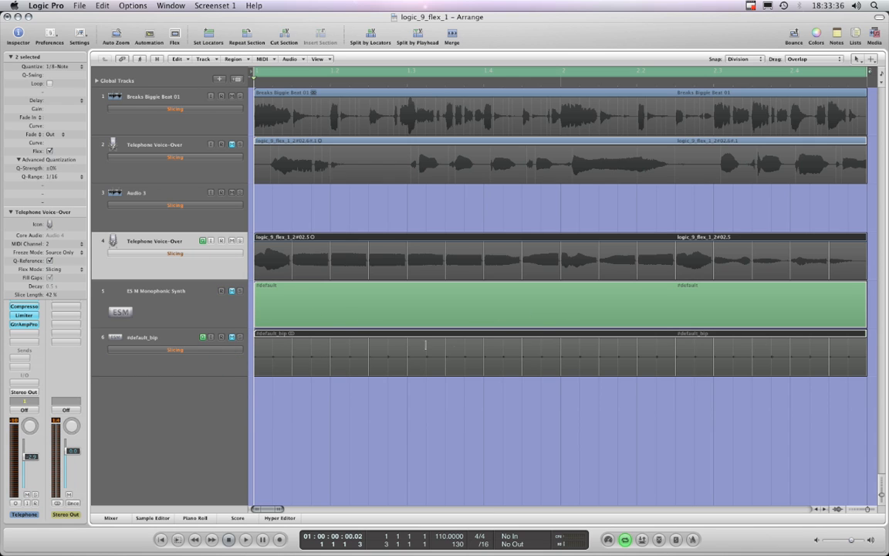
pyautogui.moveTo(662, 273)
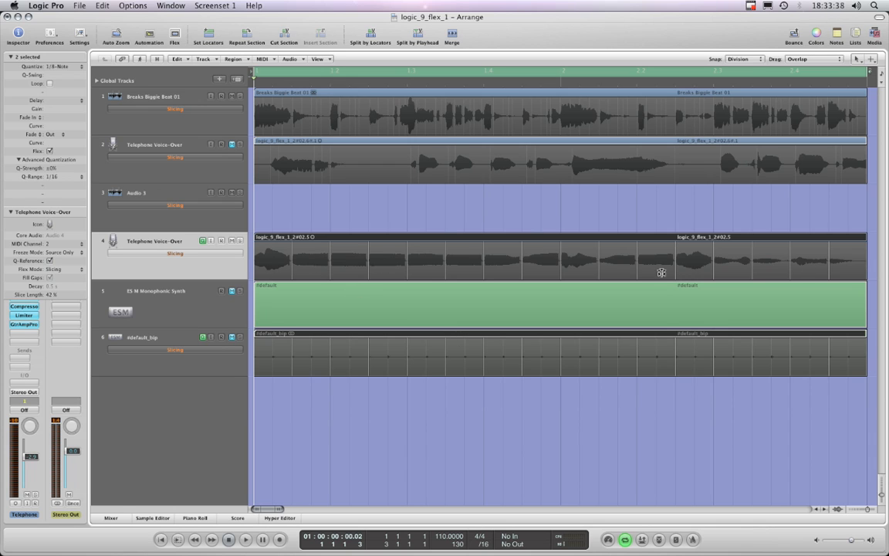
pyautogui.moveTo(333, 256)
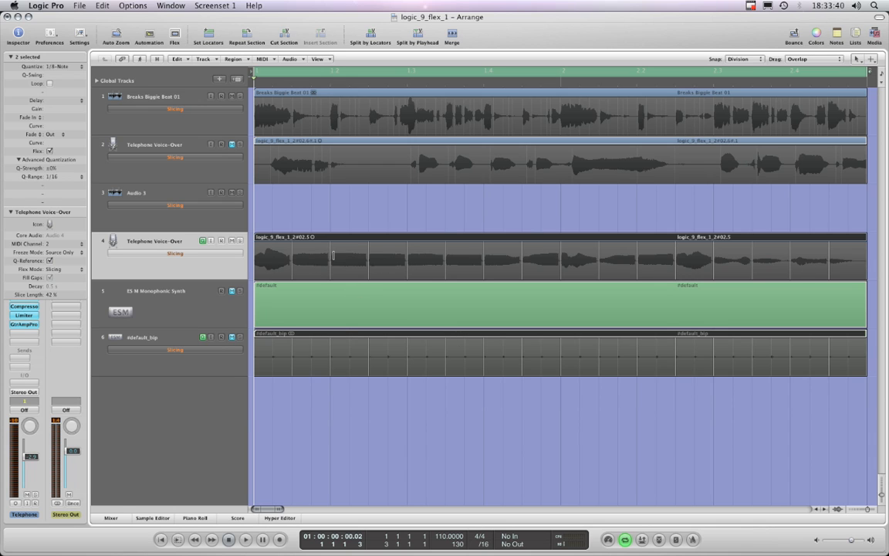
pyautogui.moveTo(311, 342)
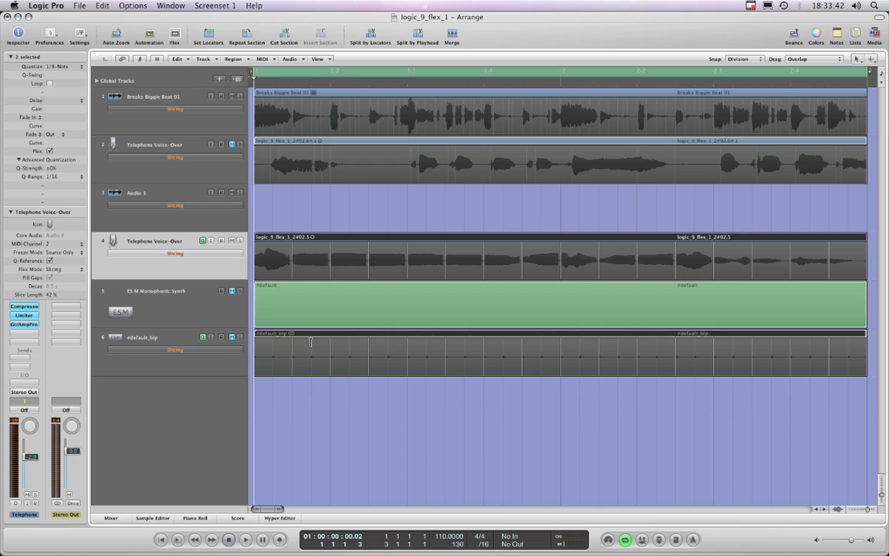
pyautogui.moveTo(291, 364)
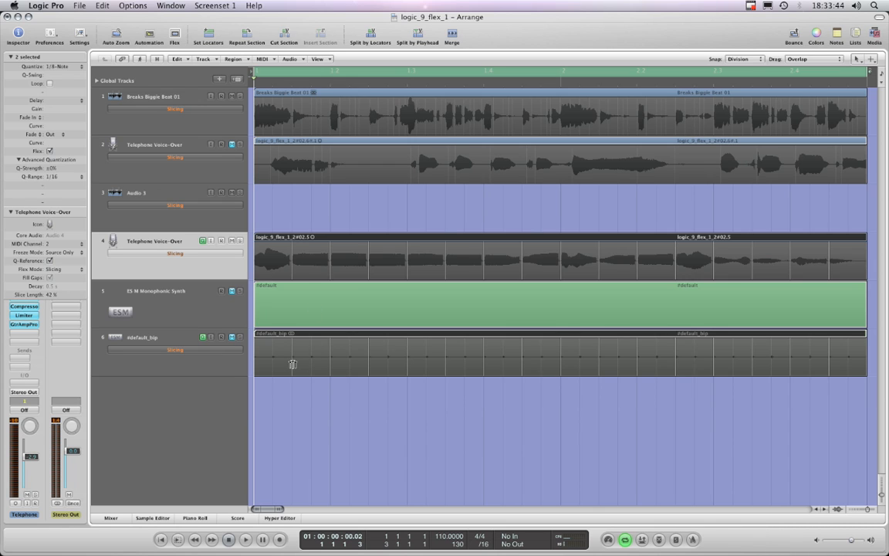
pyautogui.moveTo(291, 354)
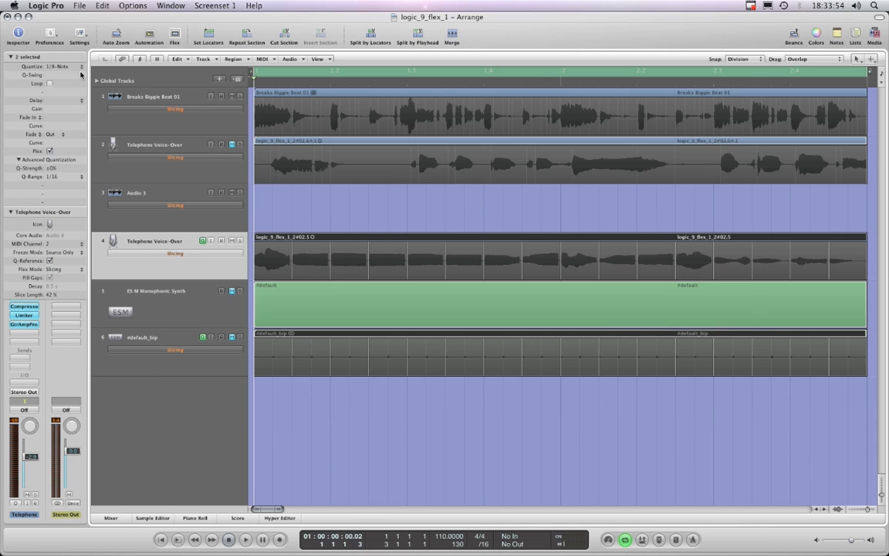
pyautogui.click(61, 66)
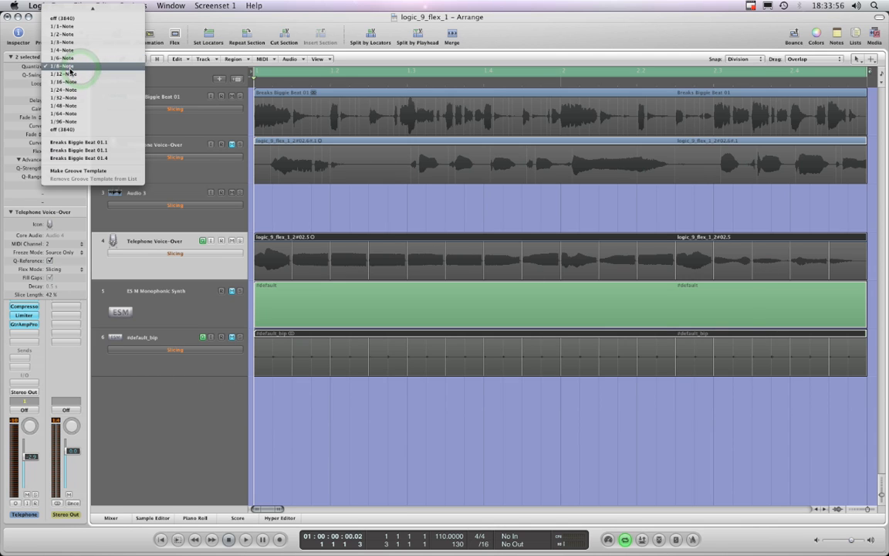
pyautogui.click(62, 65)
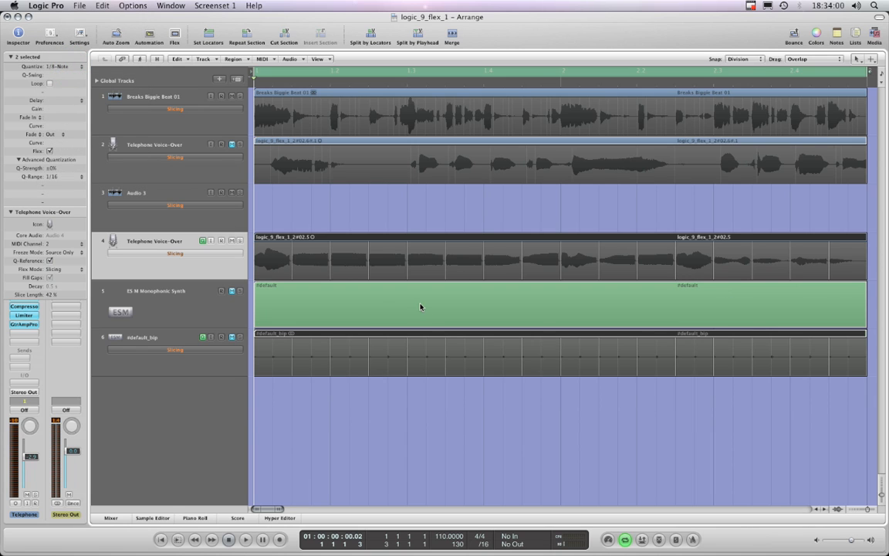
pyautogui.click(154, 291)
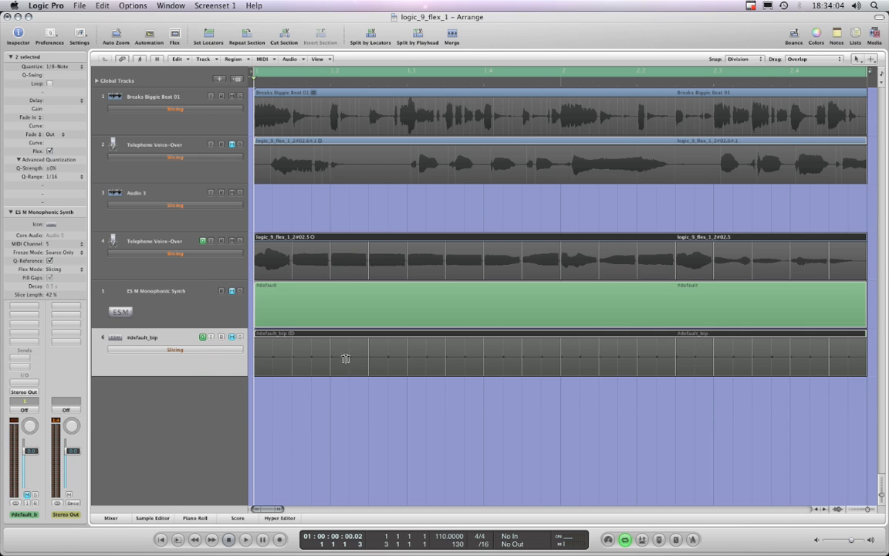
pyautogui.moveTo(213, 378)
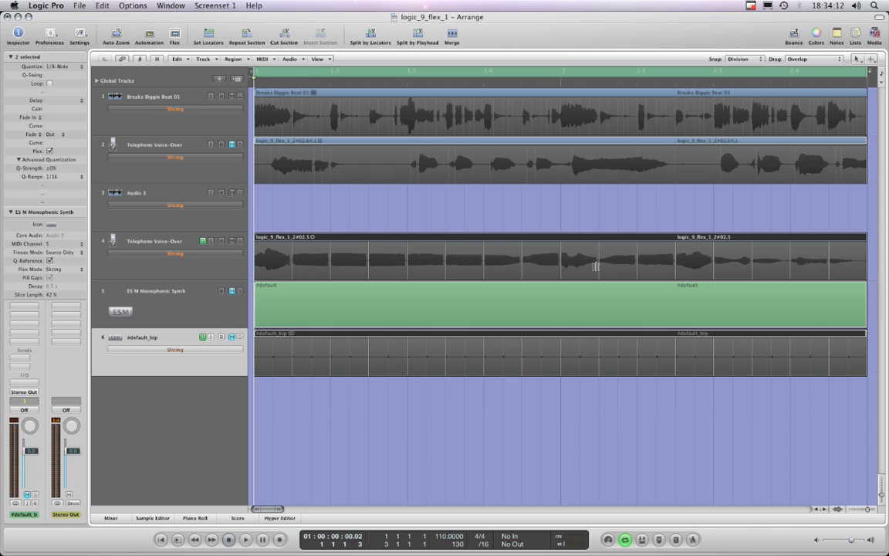
pyautogui.click(154, 240)
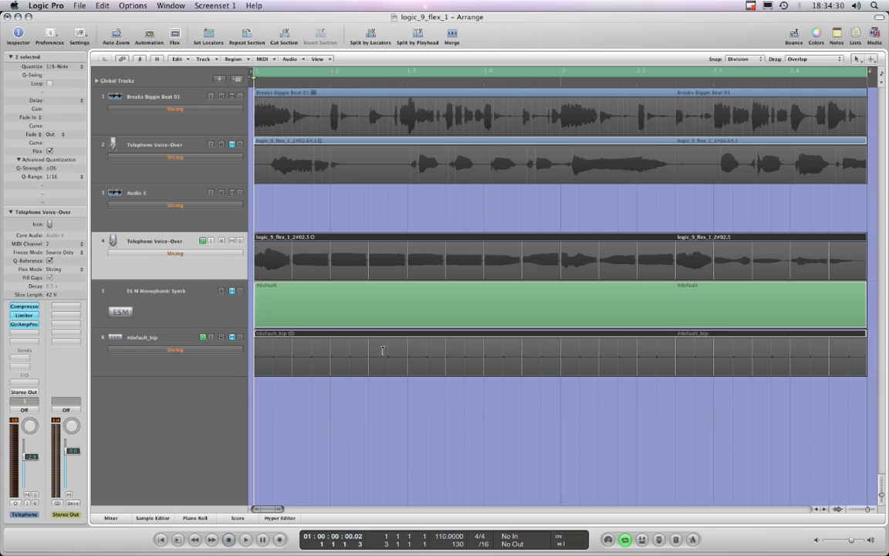
pyautogui.click(154, 301)
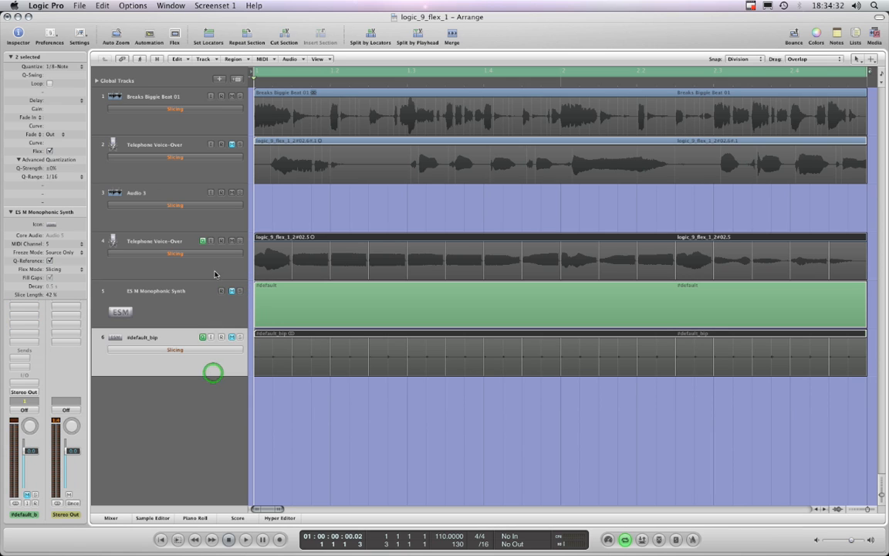
pyautogui.click(154, 241)
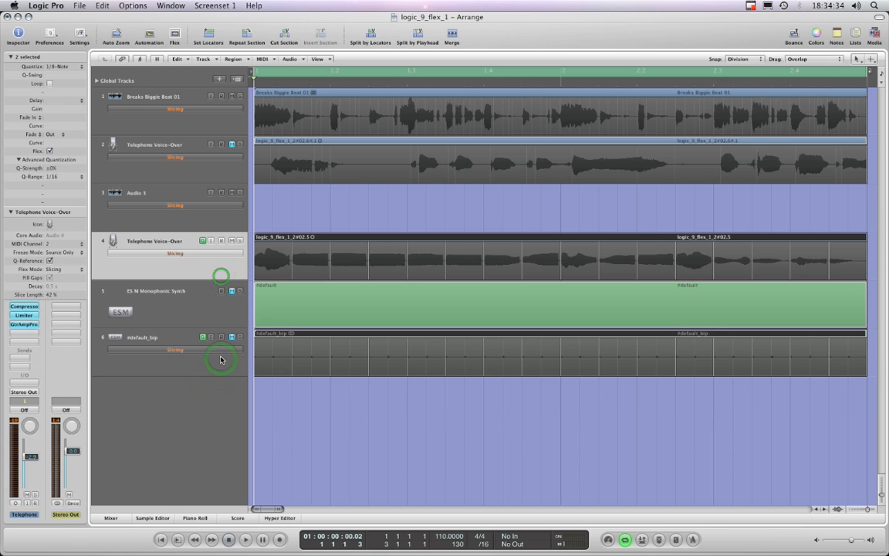